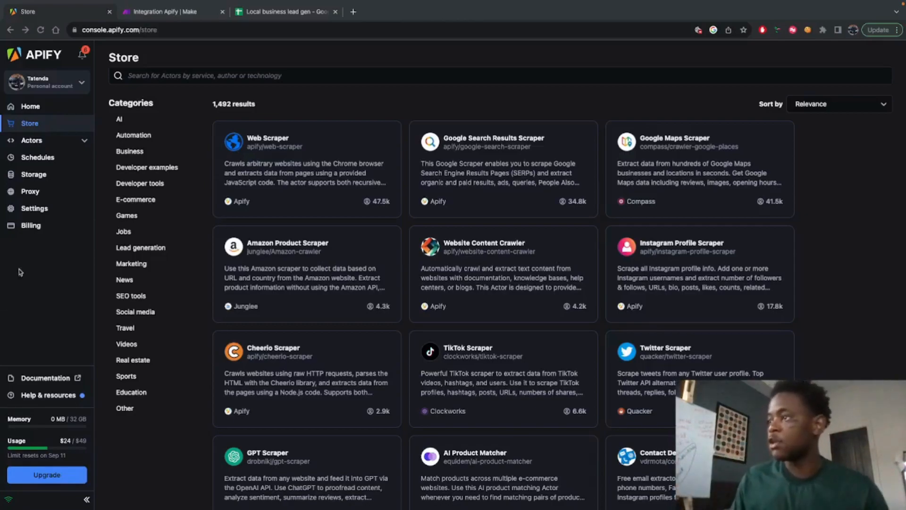
Step: Open Apify Console's integration settings listing the personal API tokens
click(168, 11)
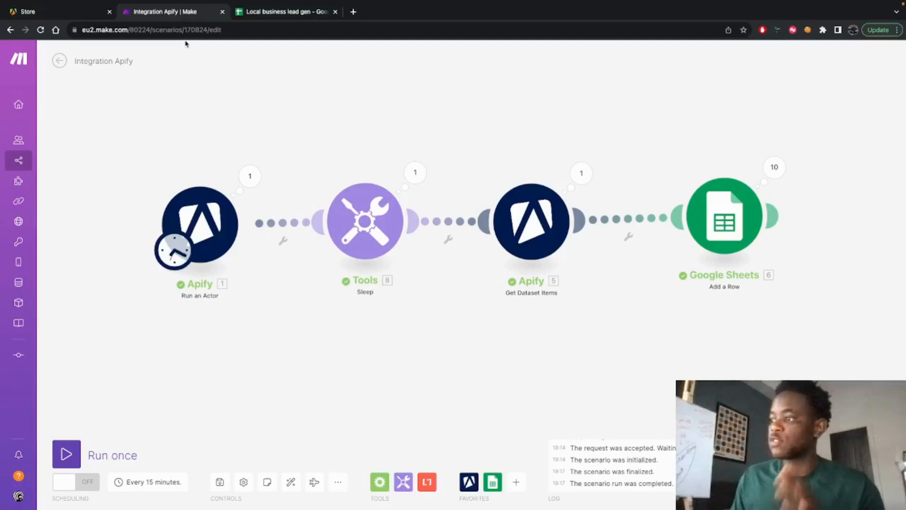
mouse_move(245, 289)
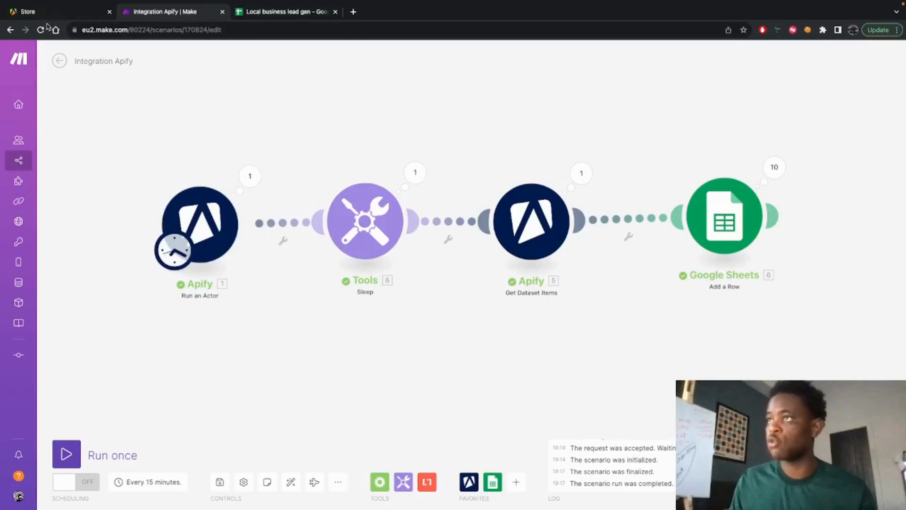
click(54, 11)
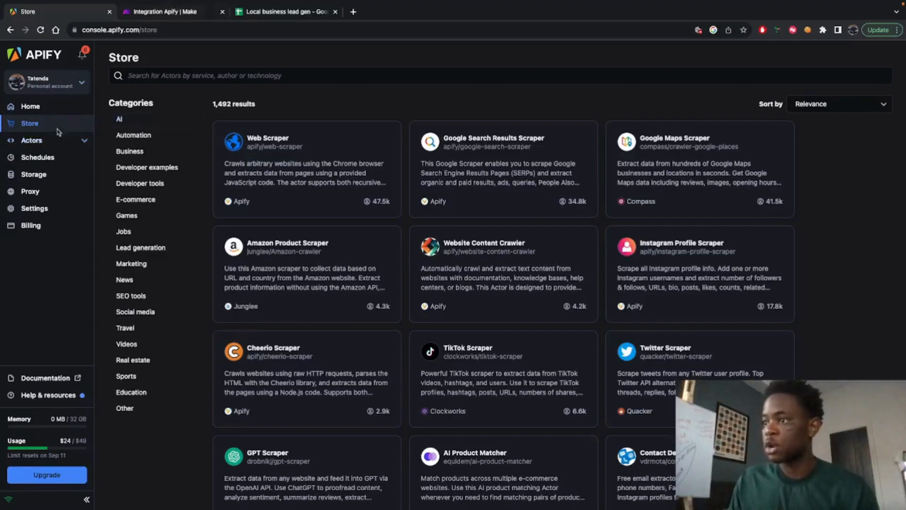
click(34, 209)
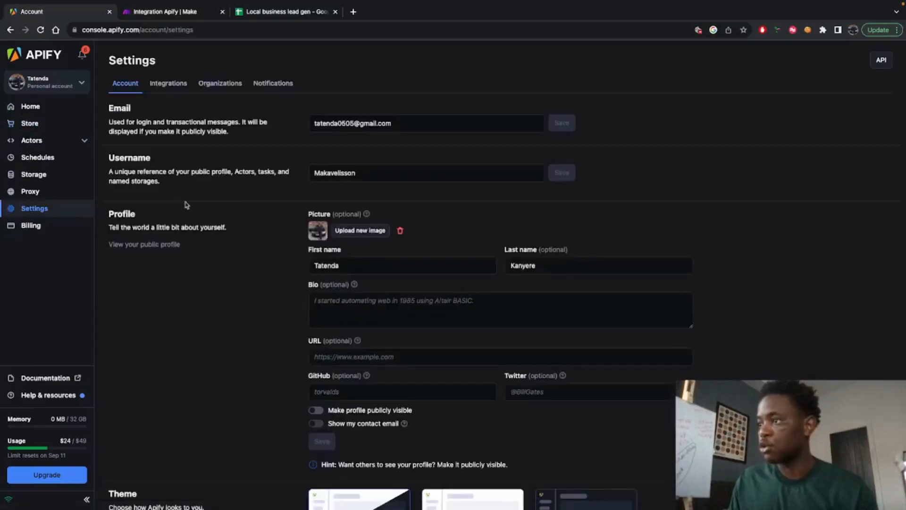
click(168, 83)
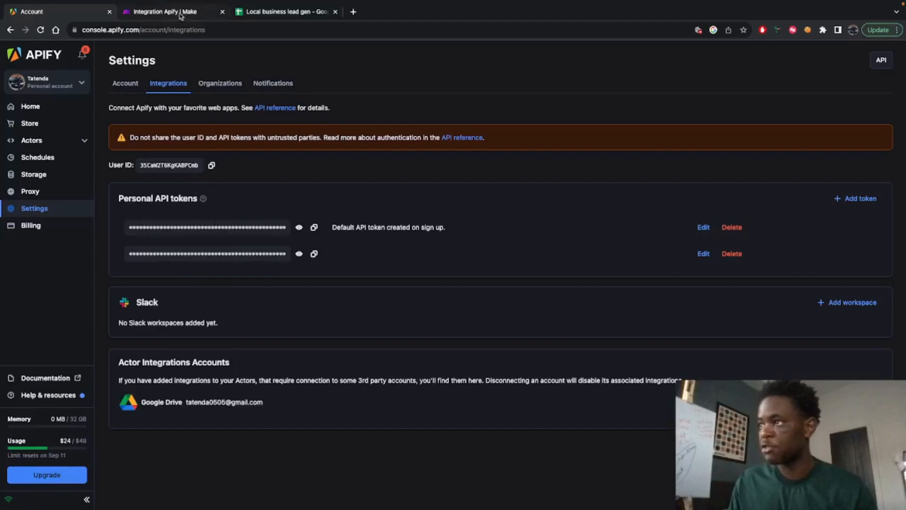
Step: Confirm Make's Apify module uses the My Apify connection, then return to Apify
click(168, 11)
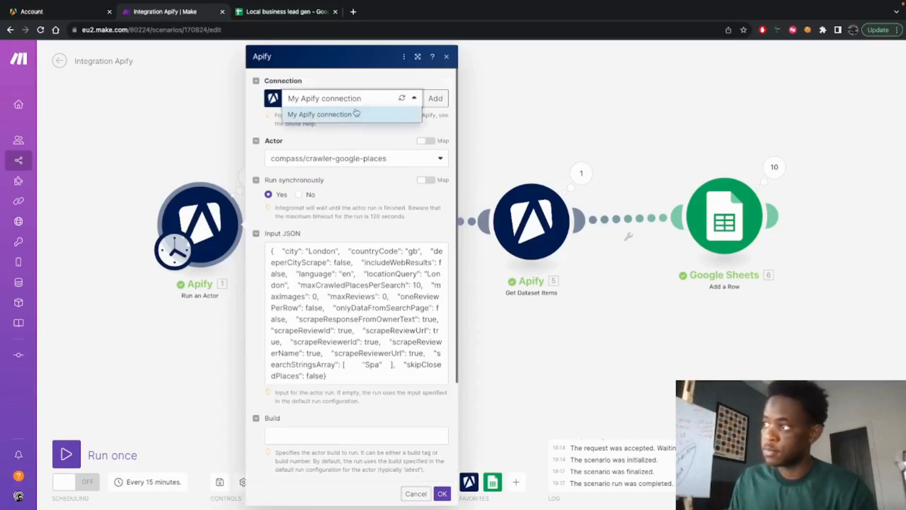
click(320, 114)
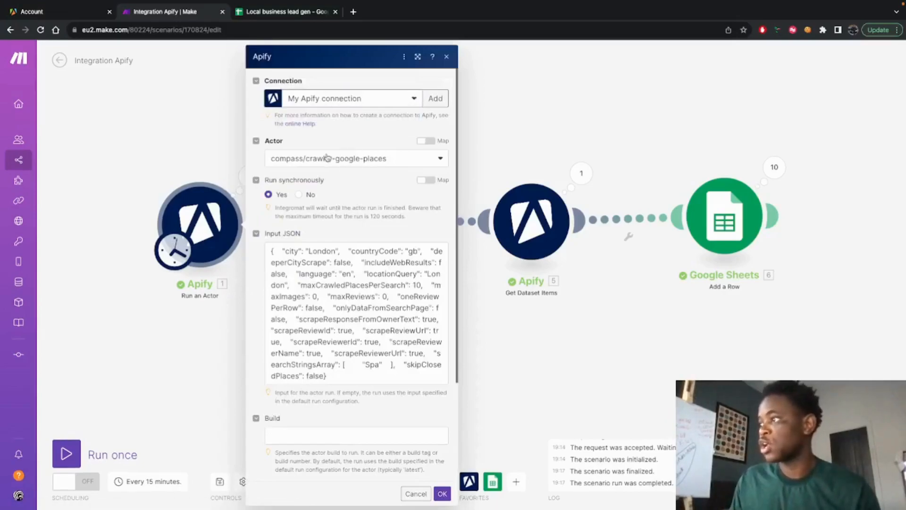
mouse_move(68, 13)
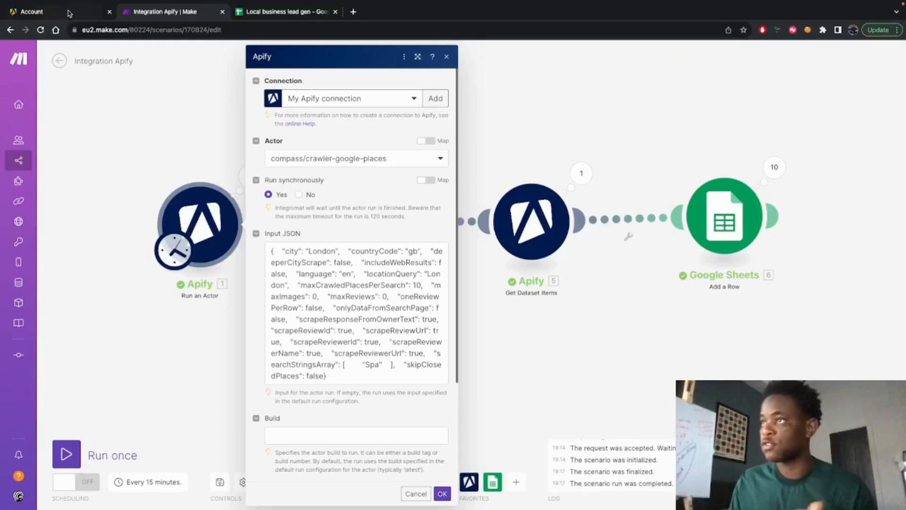
click(32, 11)
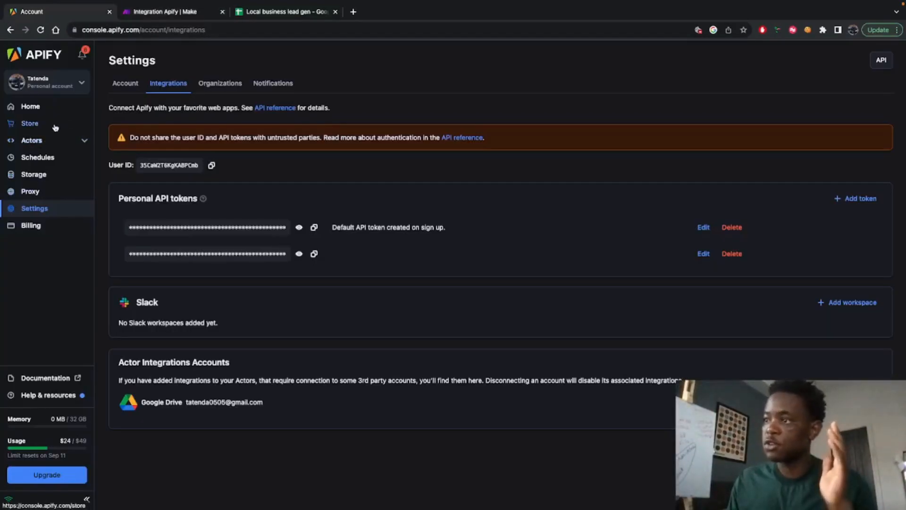
Step: Review Google Maps Scraper input: search term Spa, location London, 10-place limit
click(30, 123)
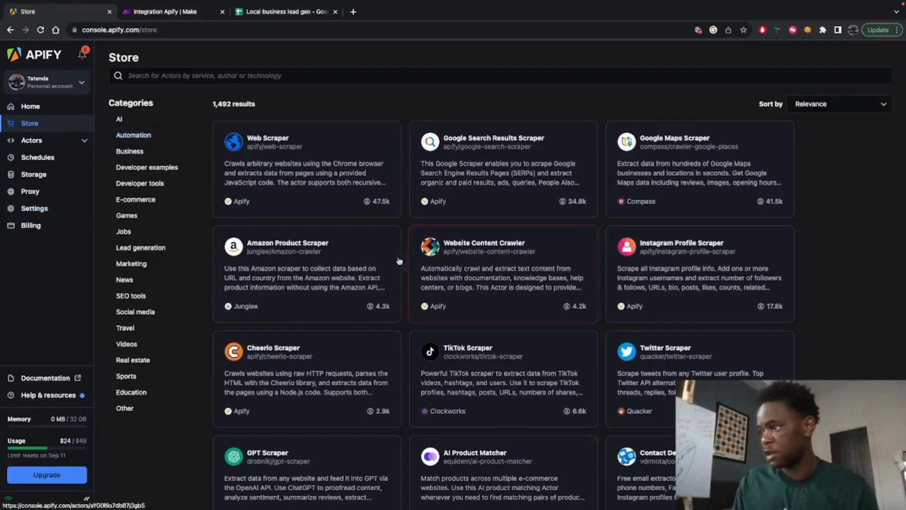
mouse_move(500, 372)
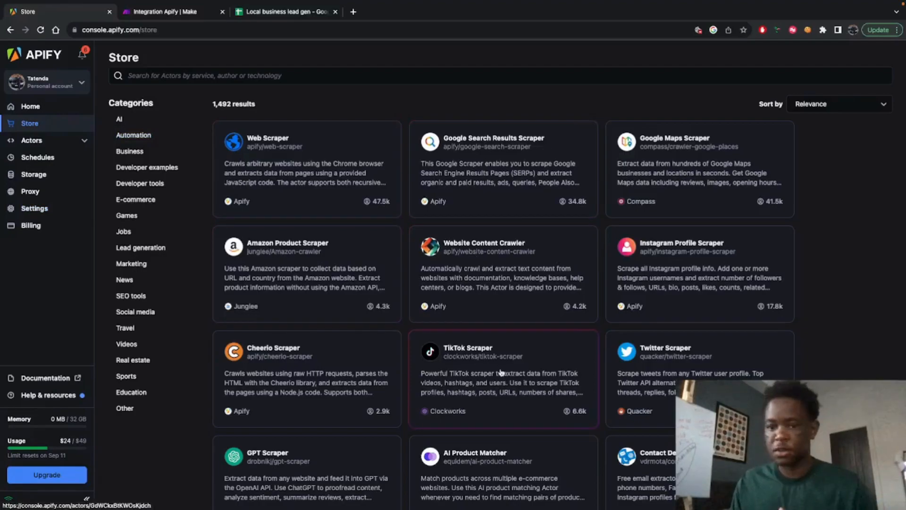
mouse_move(636, 214)
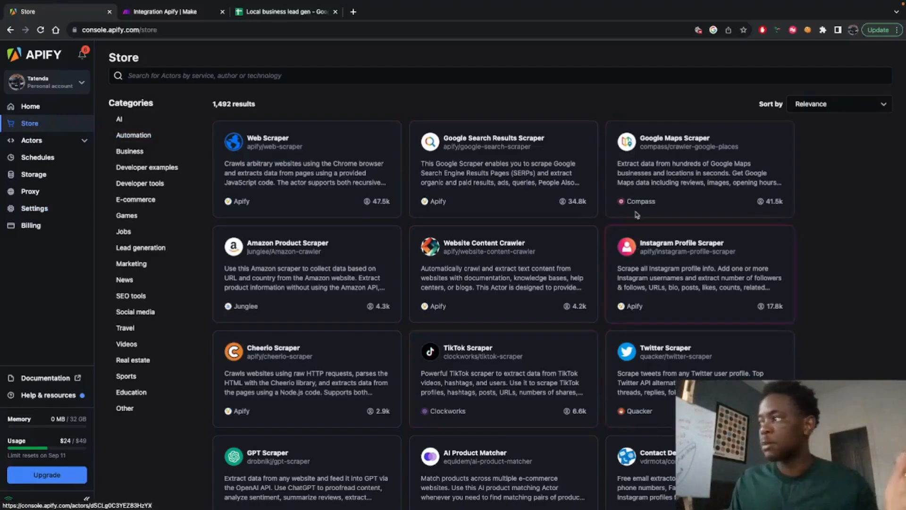
mouse_move(665, 150)
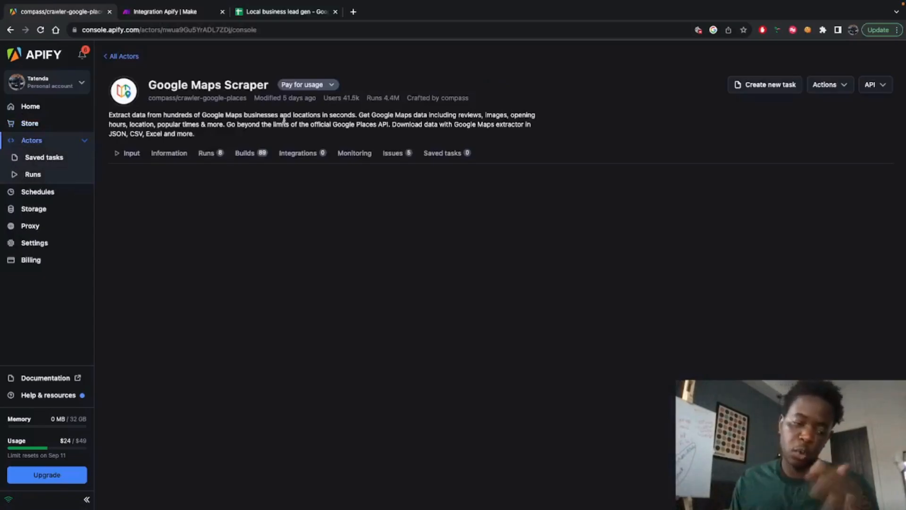
click(132, 152)
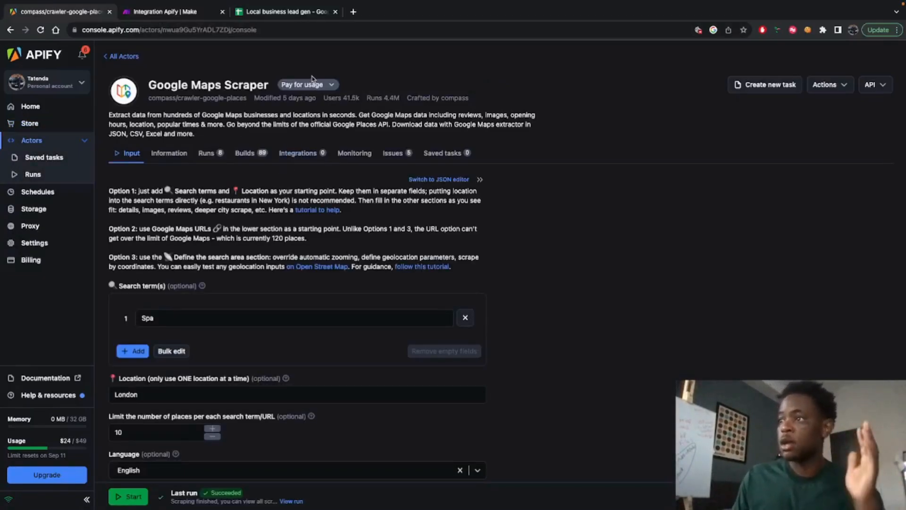
click(295, 318)
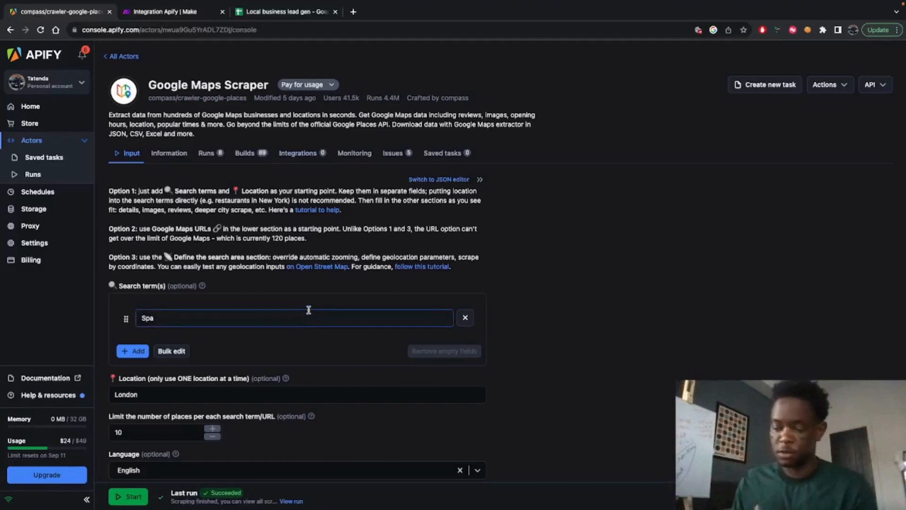
mouse_move(284, 354)
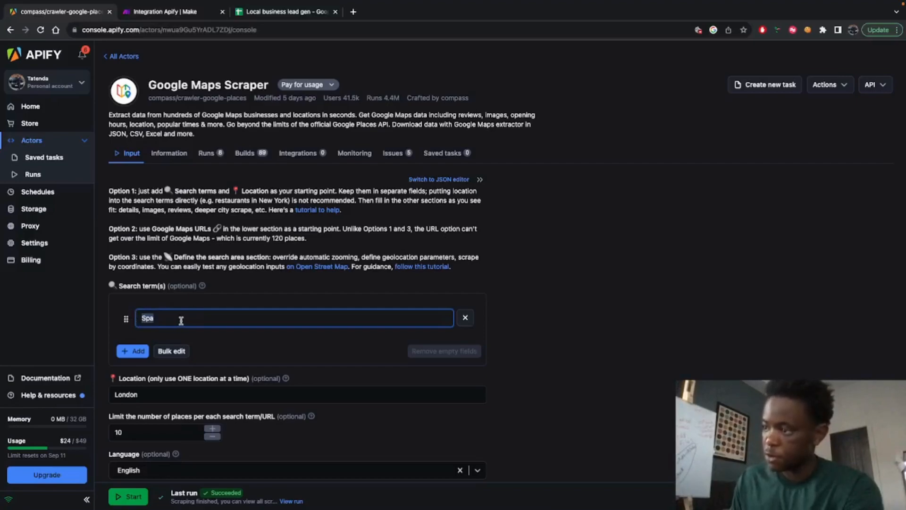
scroll(down, 3)
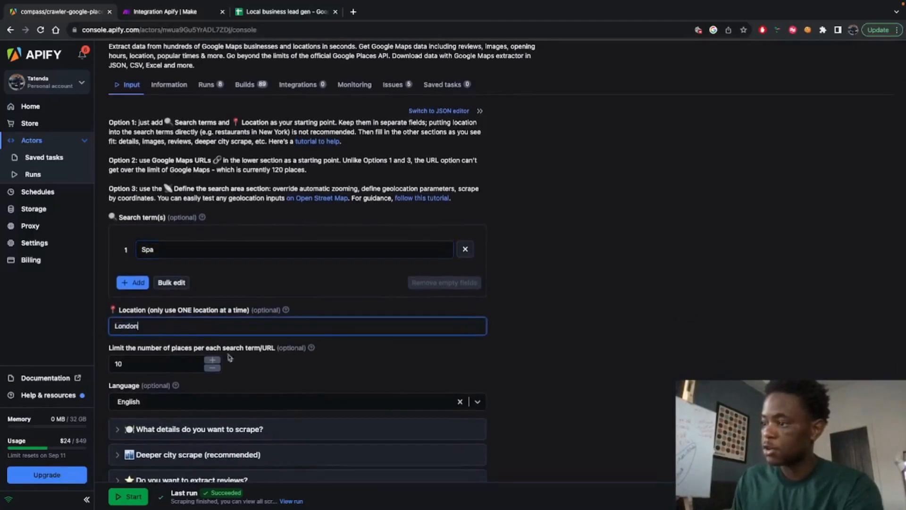
scroll(down, 3)
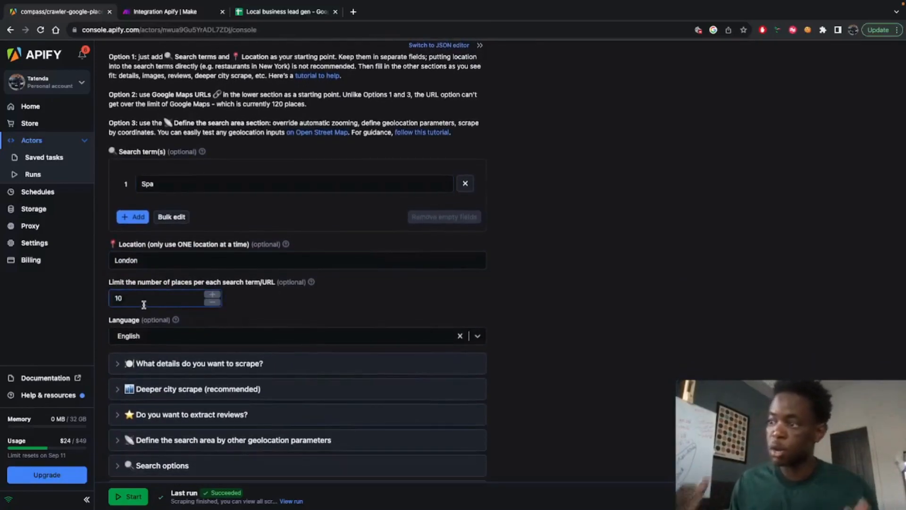
mouse_move(347, 298)
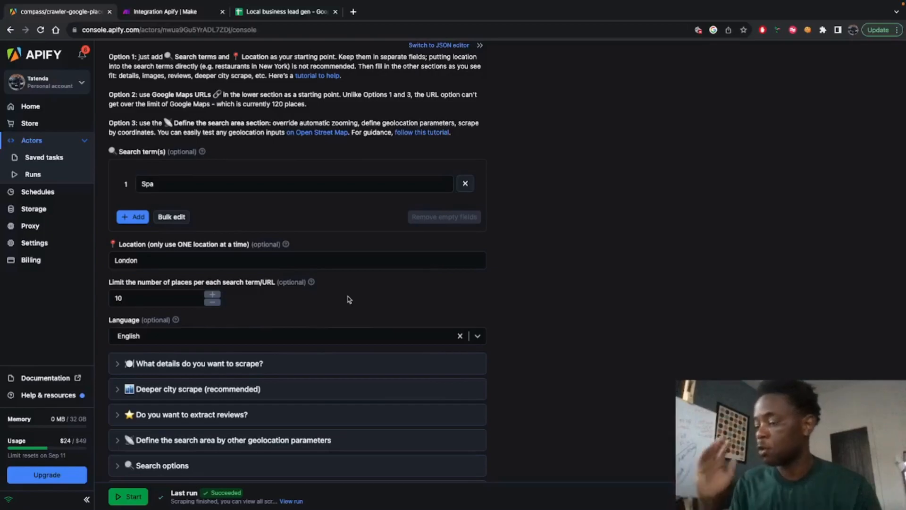
scroll(up, 3)
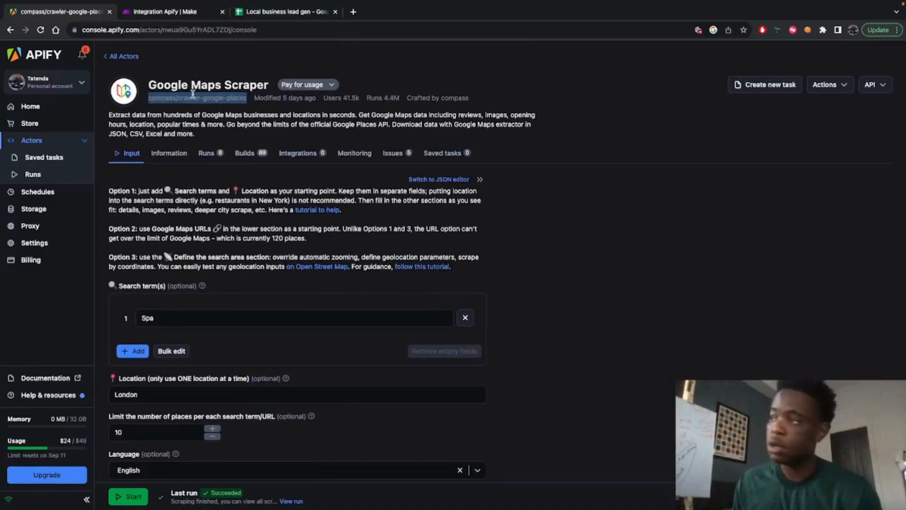
Step: Compare Make's chosen actor with Google Maps Scraper and view its input as JSON
click(170, 11)
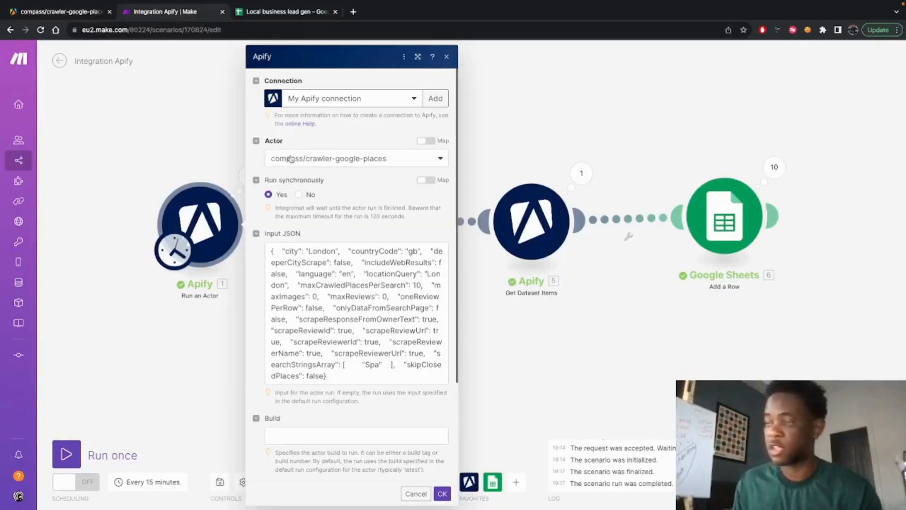
mouse_move(80, 5)
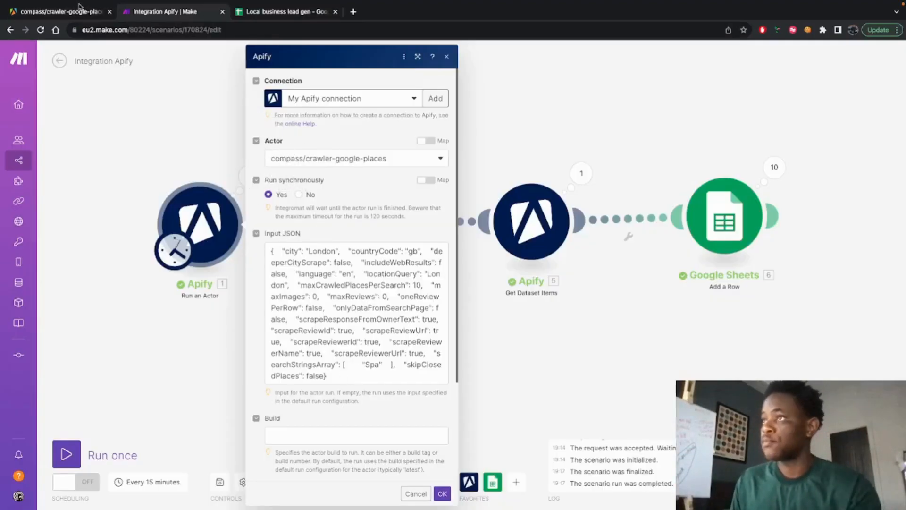
click(58, 11)
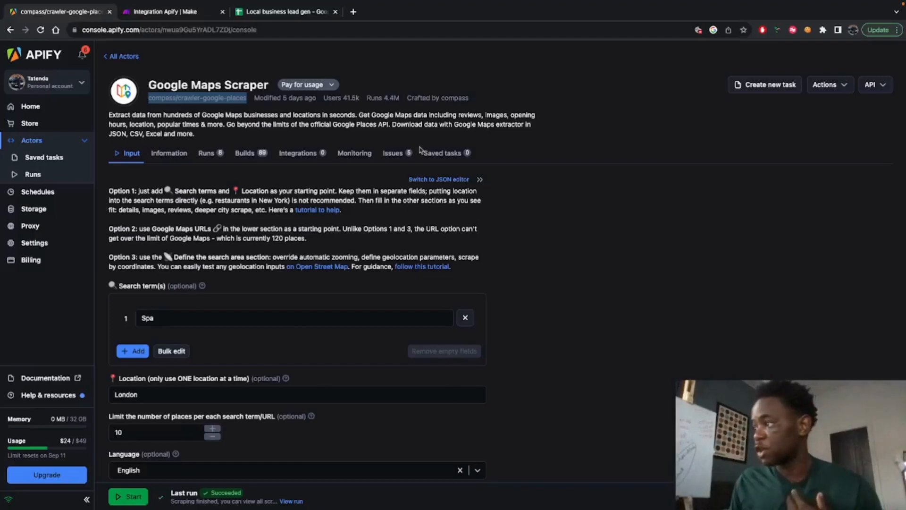
mouse_move(437, 179)
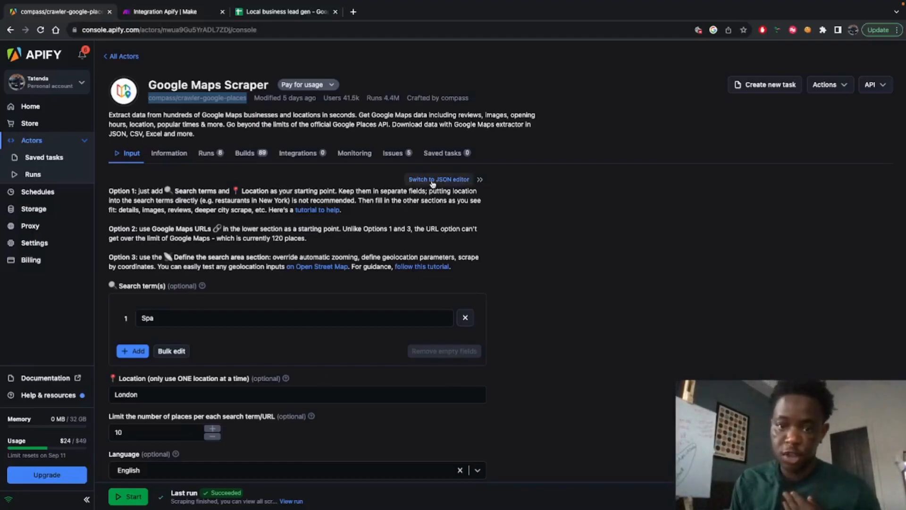
click(438, 179)
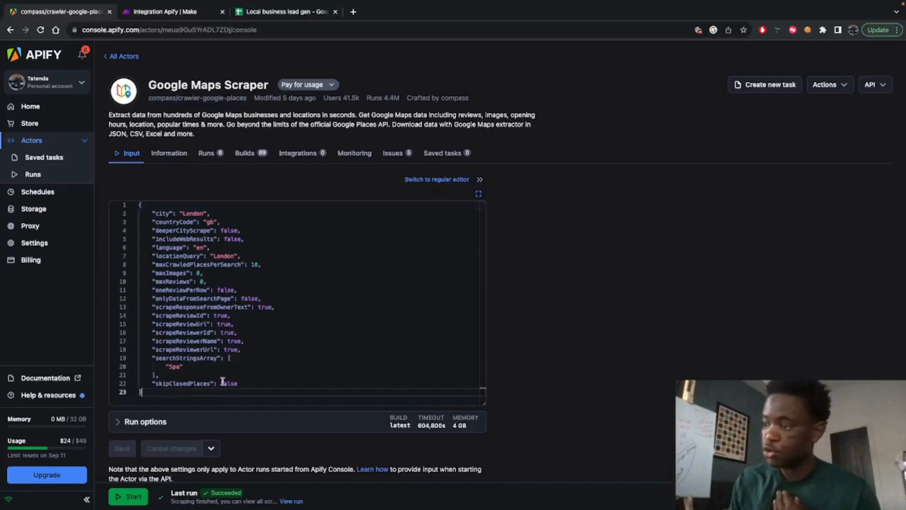
right_click(221, 381)
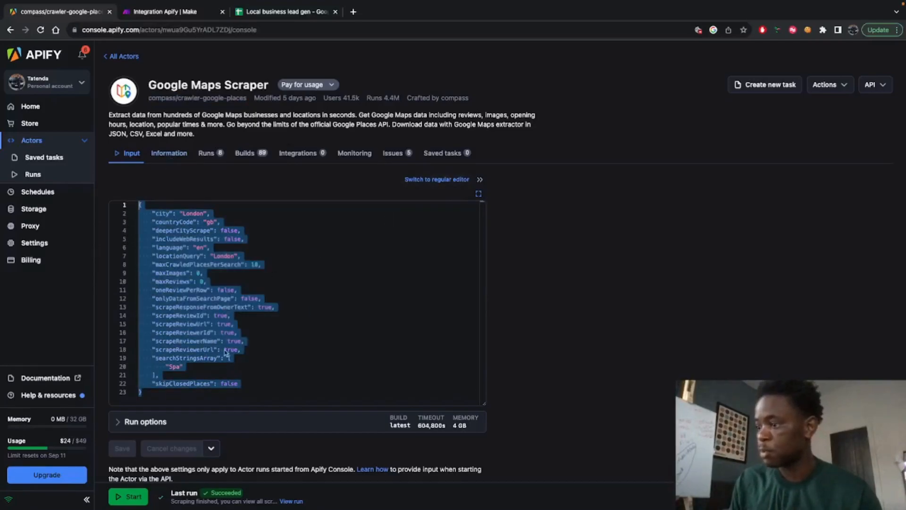
click(436, 179)
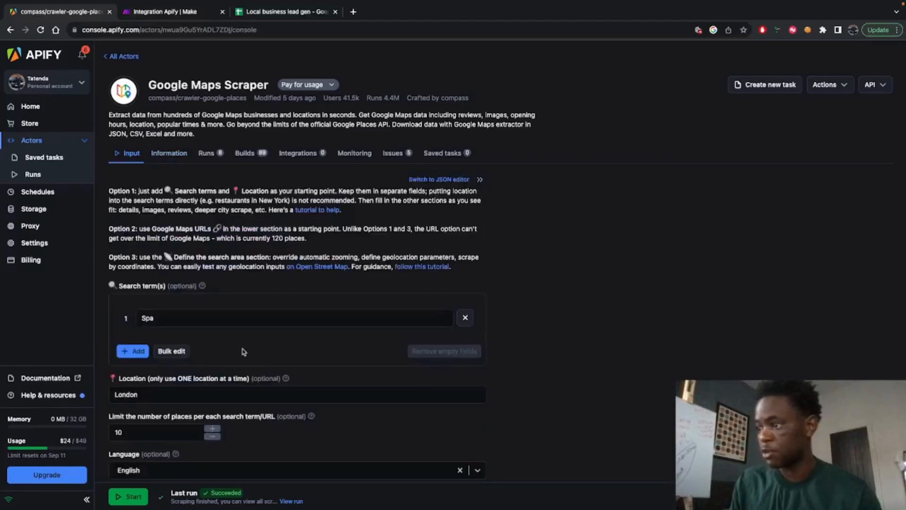
scroll(down, 3)
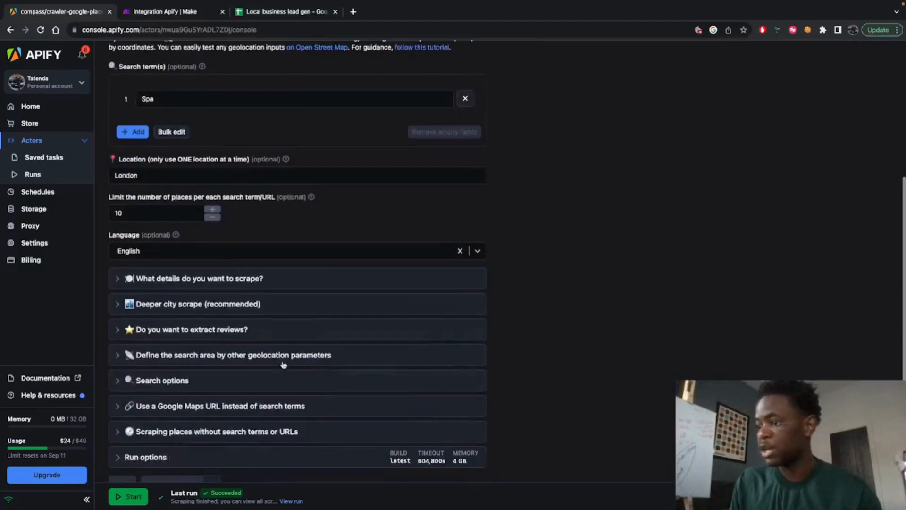
scroll(down, 3)
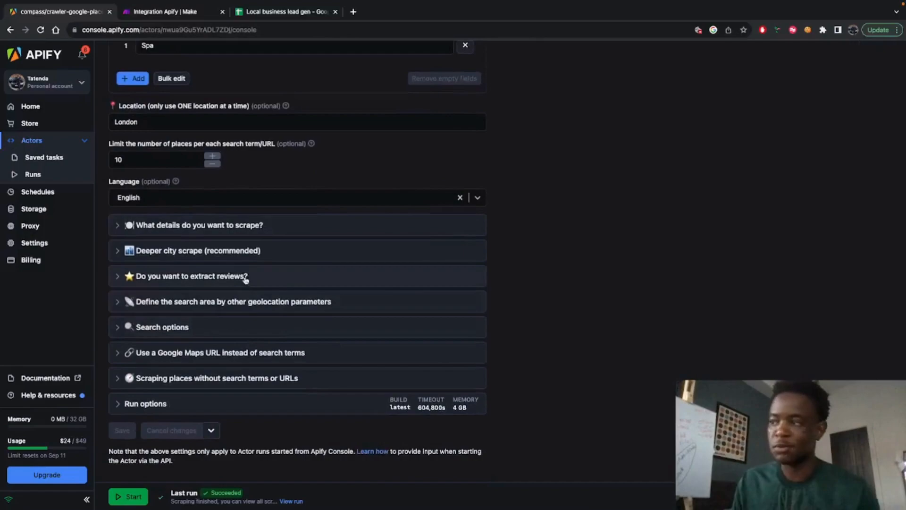
scroll(up, 3)
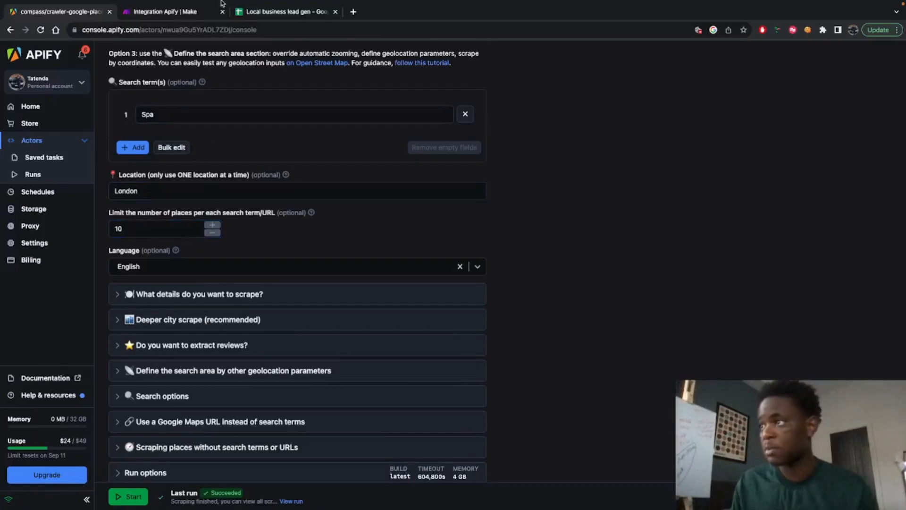
click(168, 12)
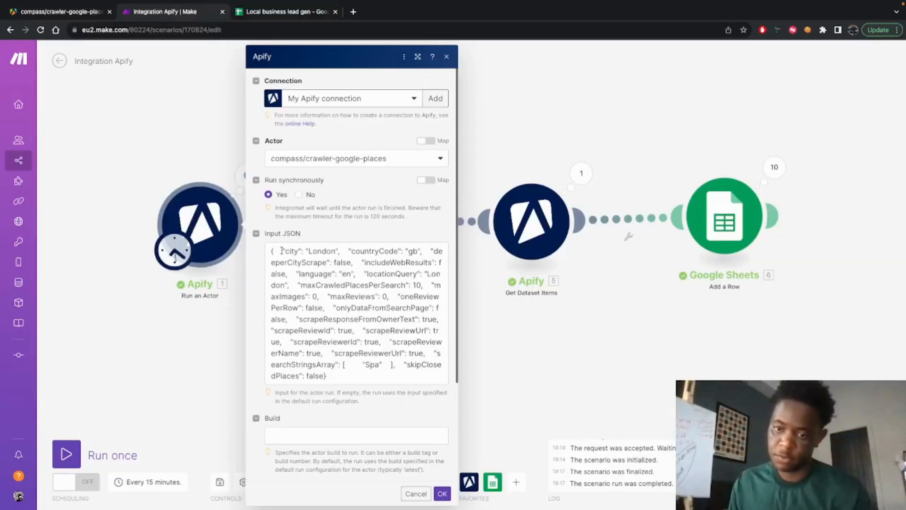
Step: Review the Run an Actor input JSON and close the module settings
click(341, 375)
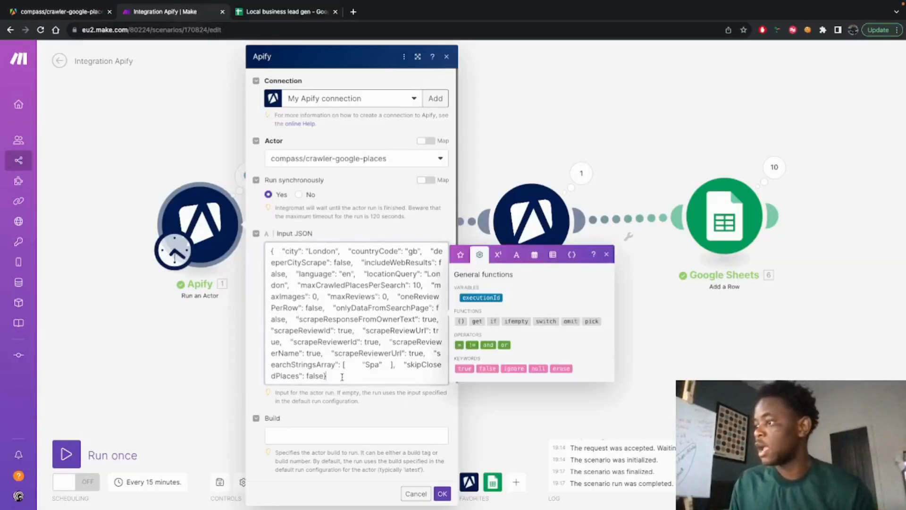
scroll(down, 3)
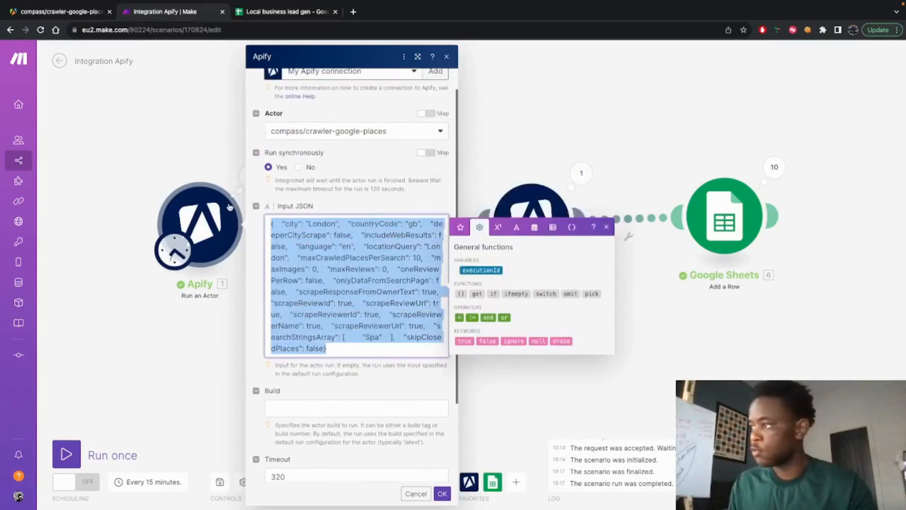
click(367, 348)
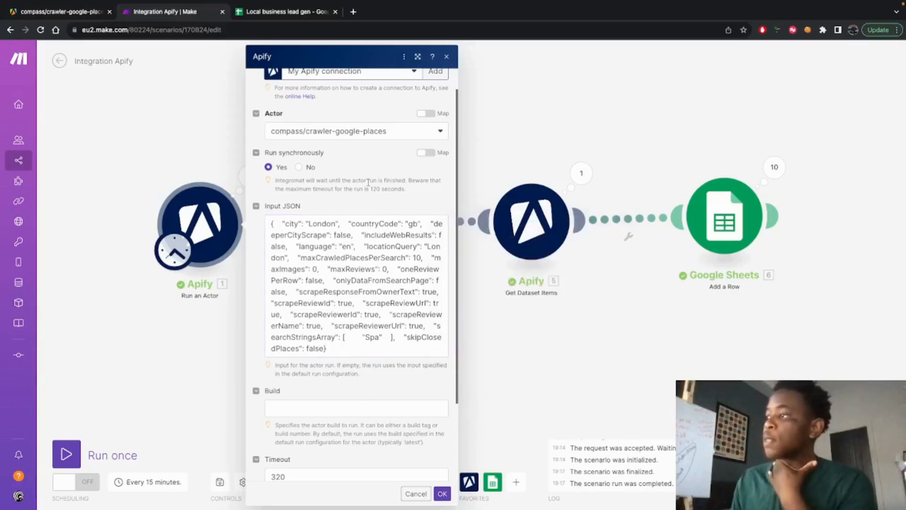
scroll(down, 3)
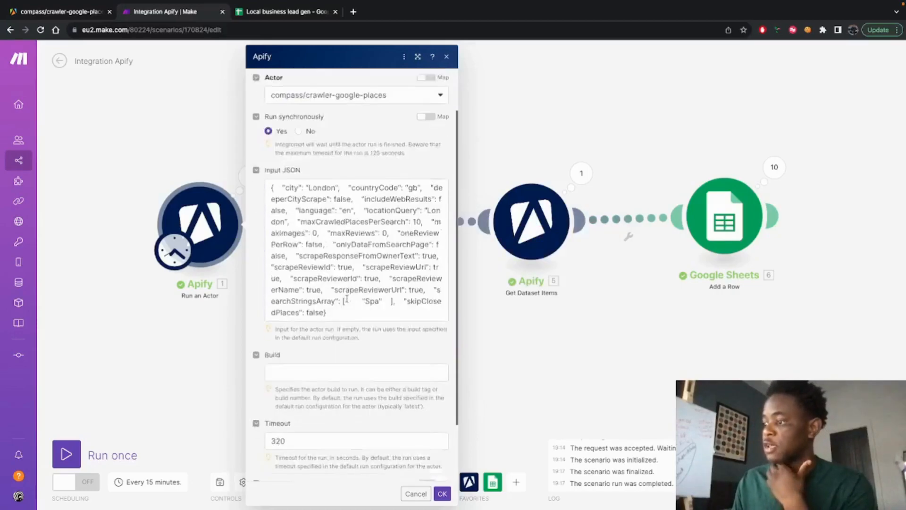
scroll(up, 3)
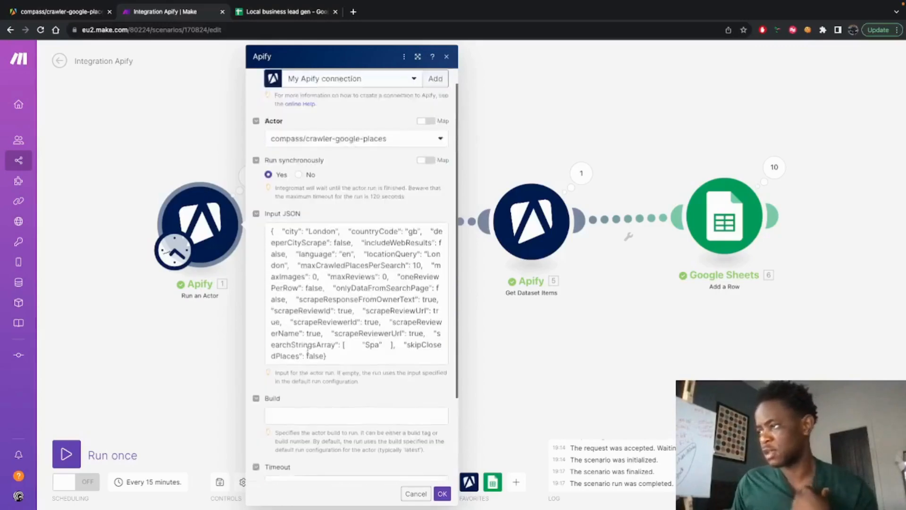
scroll(up, 3)
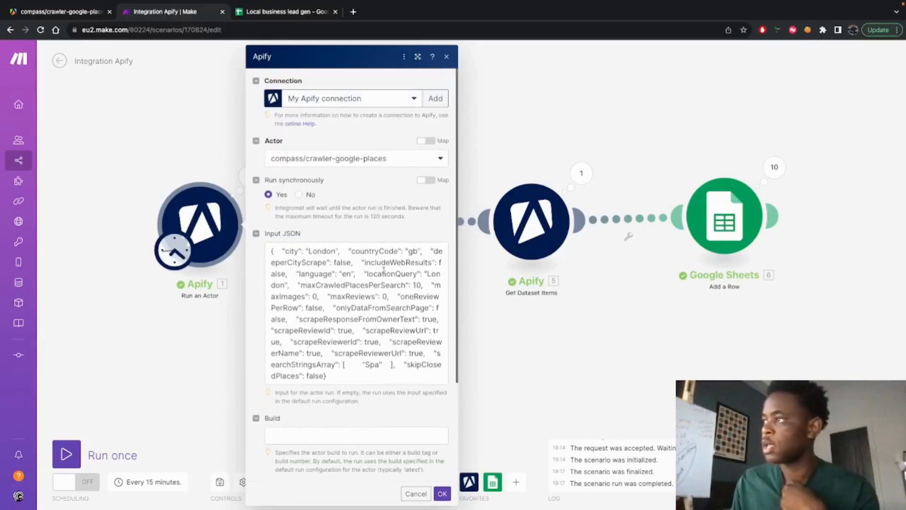
click(442, 492)
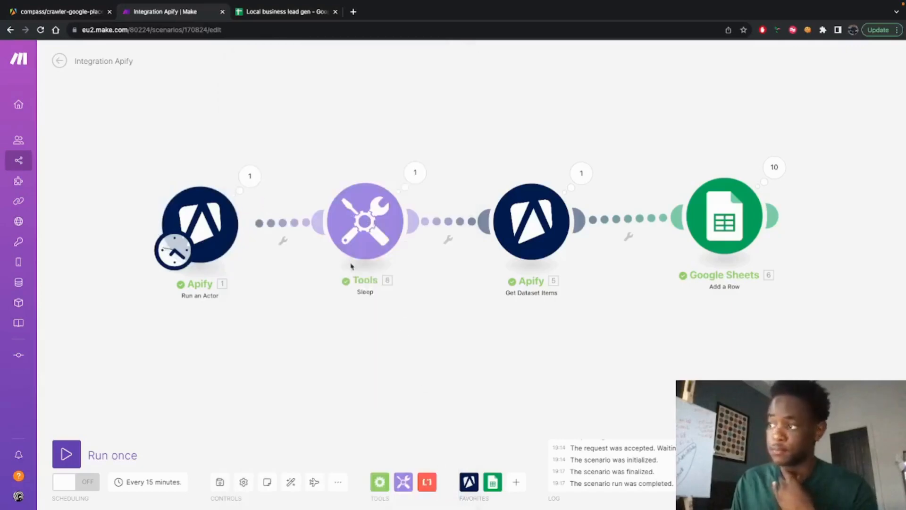
click(365, 222)
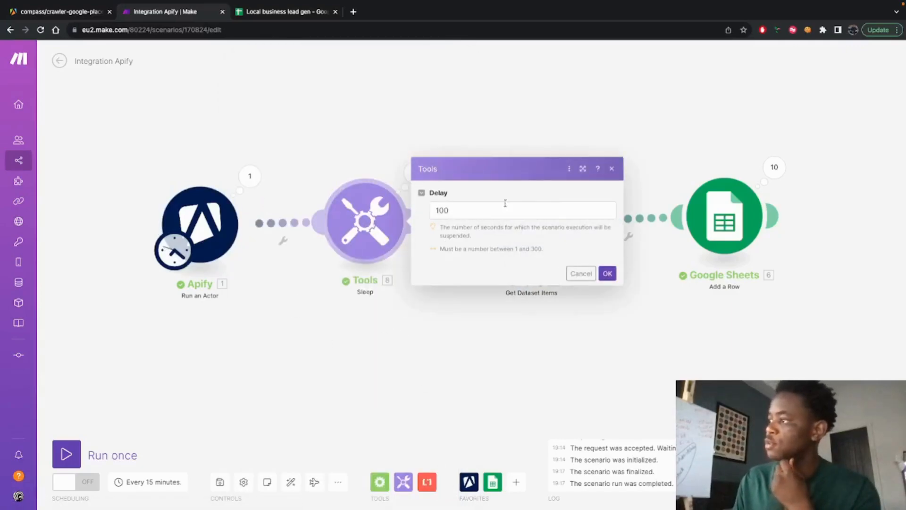
mouse_move(422, 415)
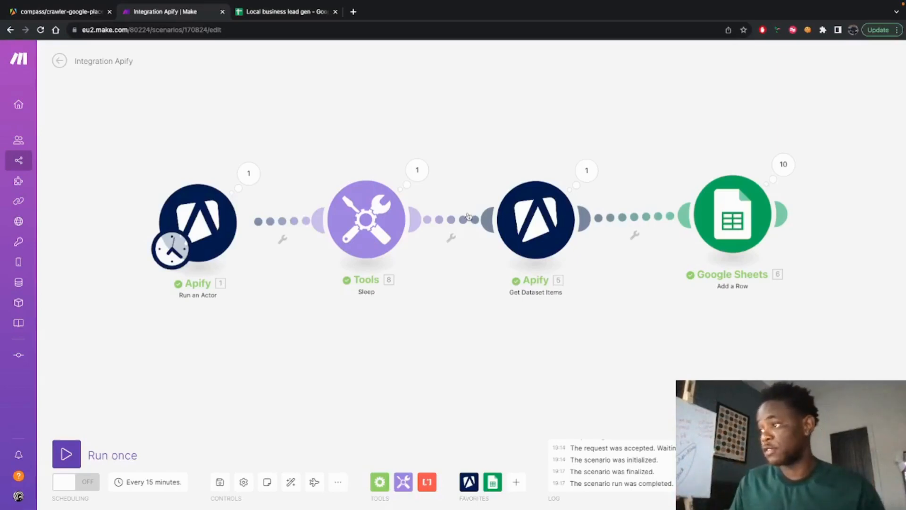
click(536, 220)
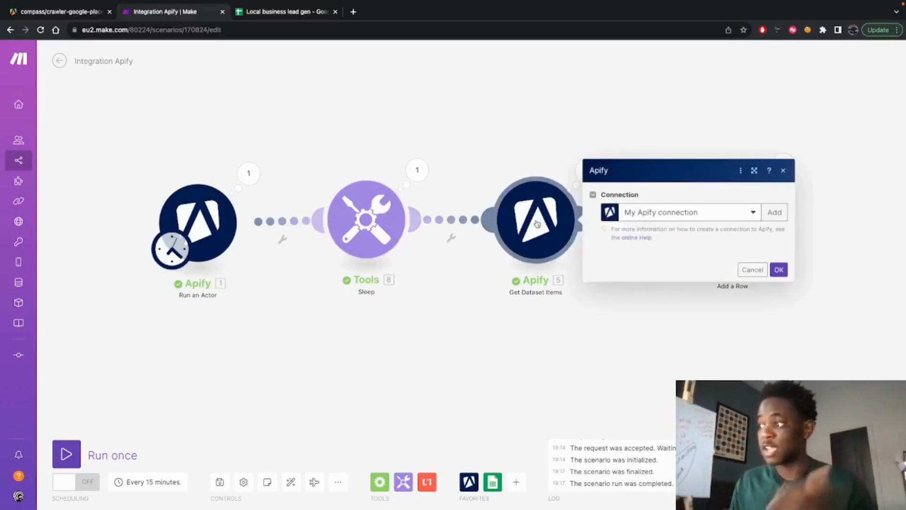
click(779, 269)
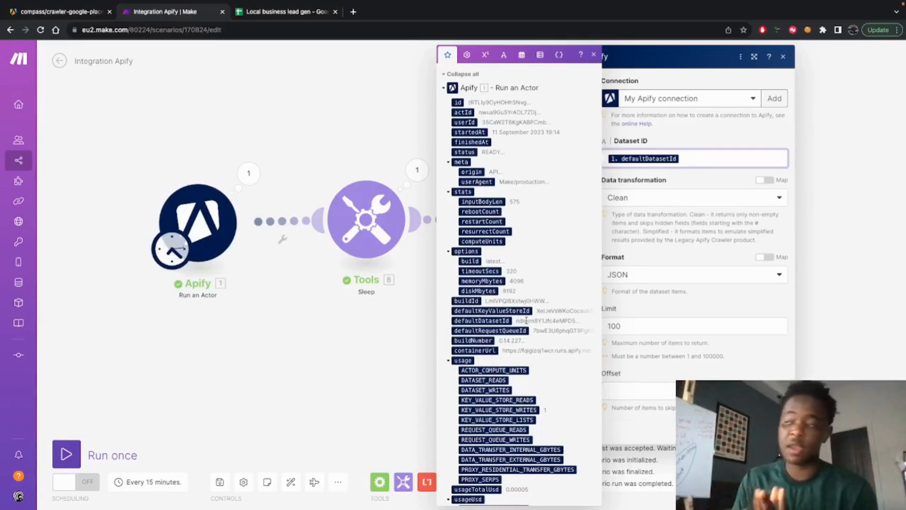
mouse_move(676, 214)
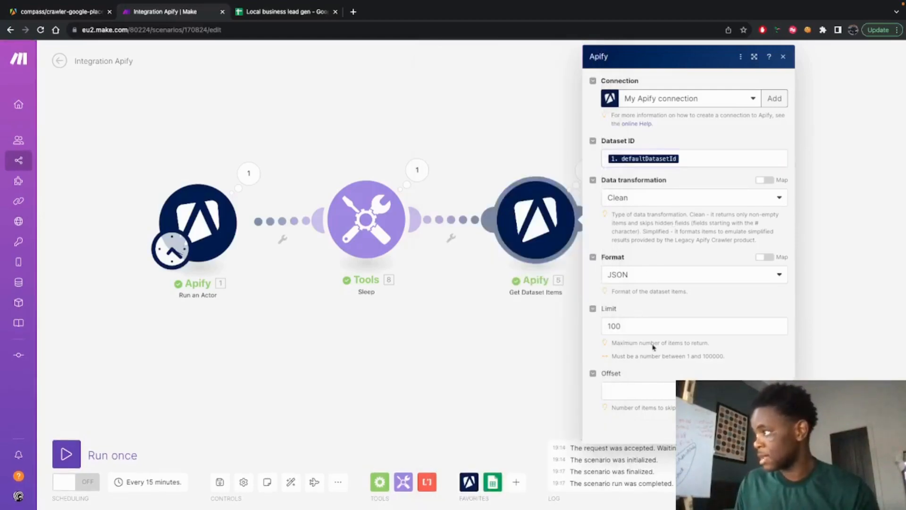
mouse_move(655, 278)
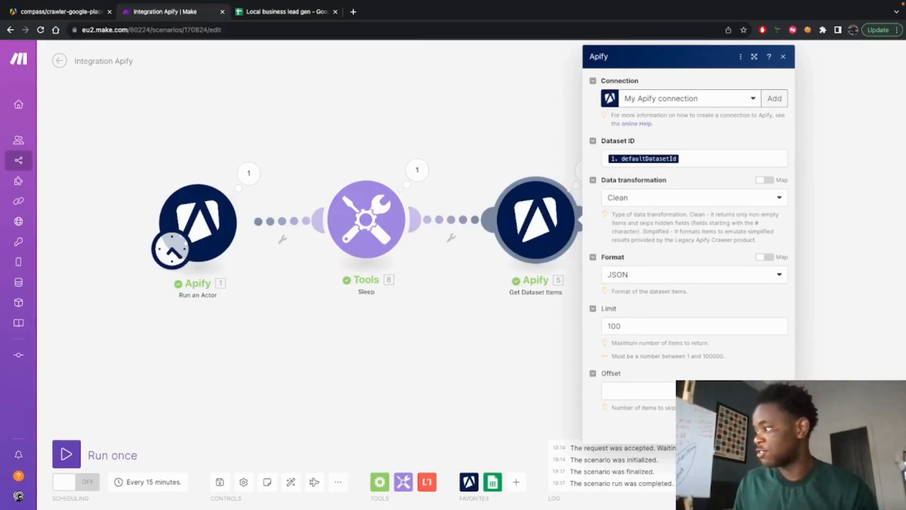
click(783, 56)
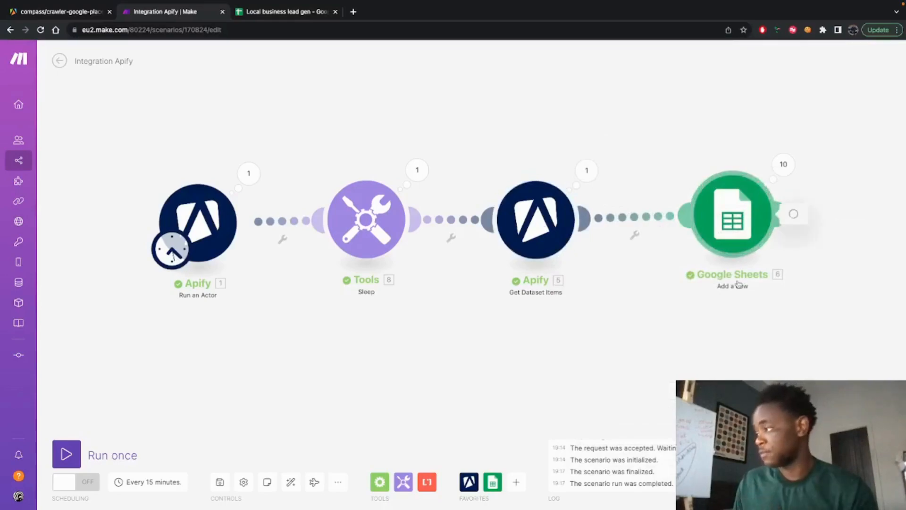
Step: Keep My Drive and the Local business lead gen spreadsheet in Add a Row
click(731, 217)
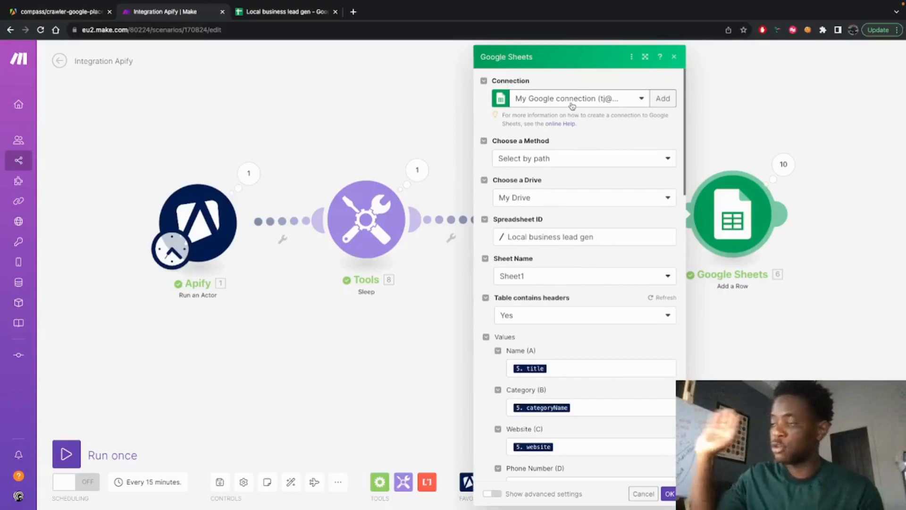
mouse_move(591, 198)
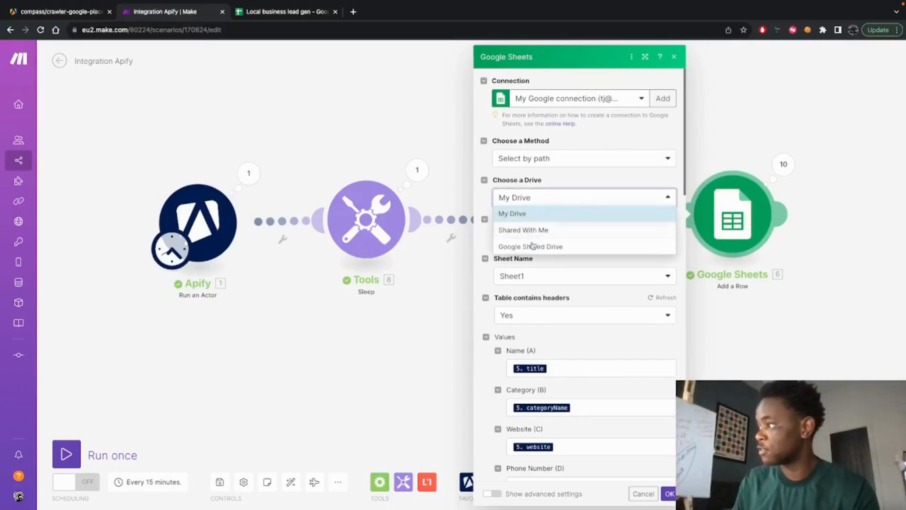
click(512, 214)
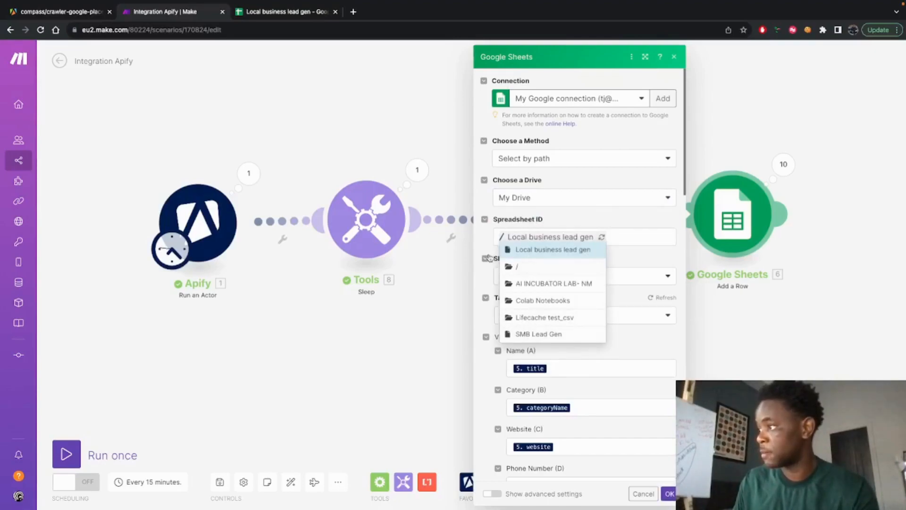
click(552, 250)
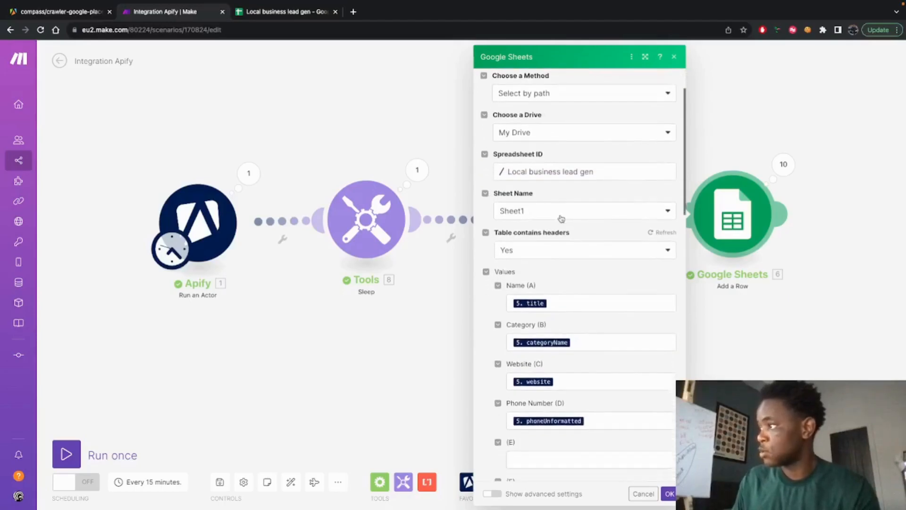
click(284, 11)
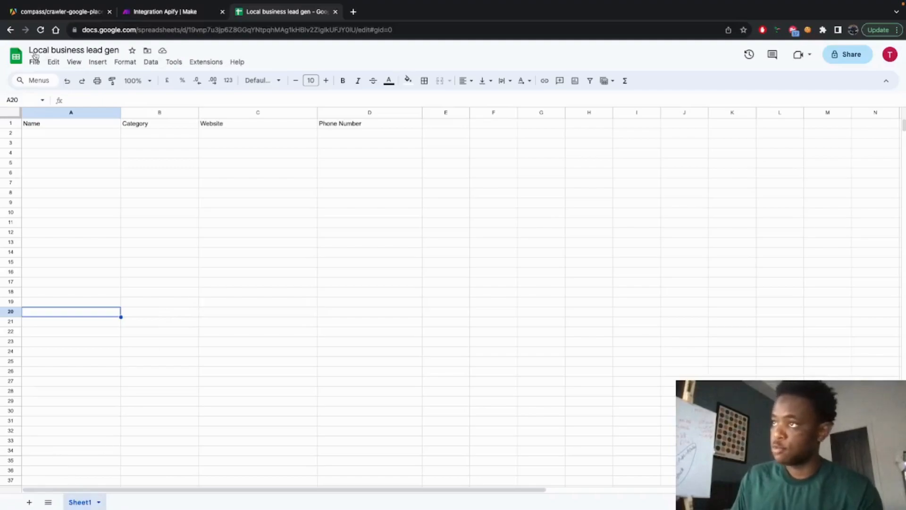
mouse_move(121, 198)
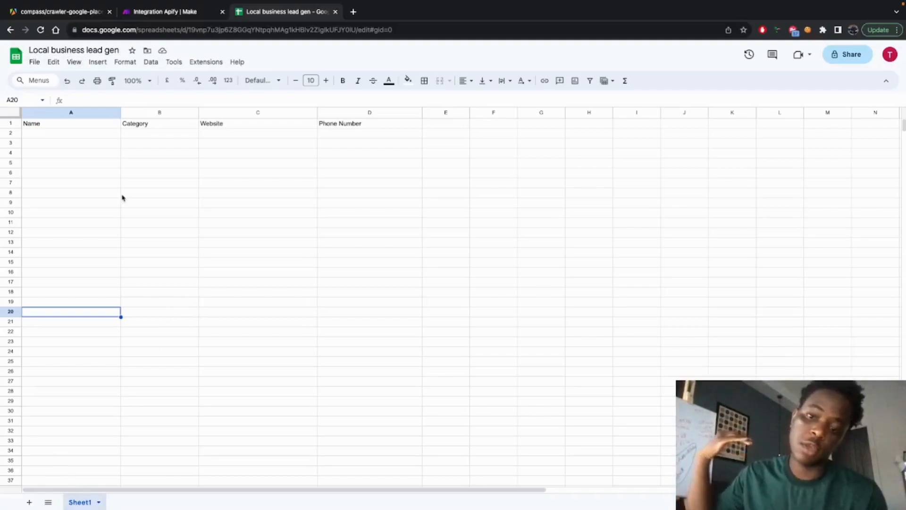
click(70, 143)
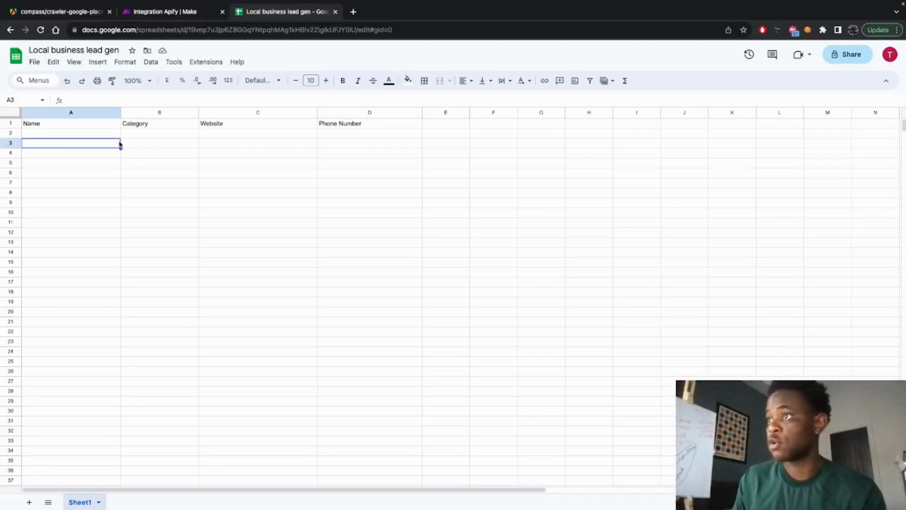
click(71, 123)
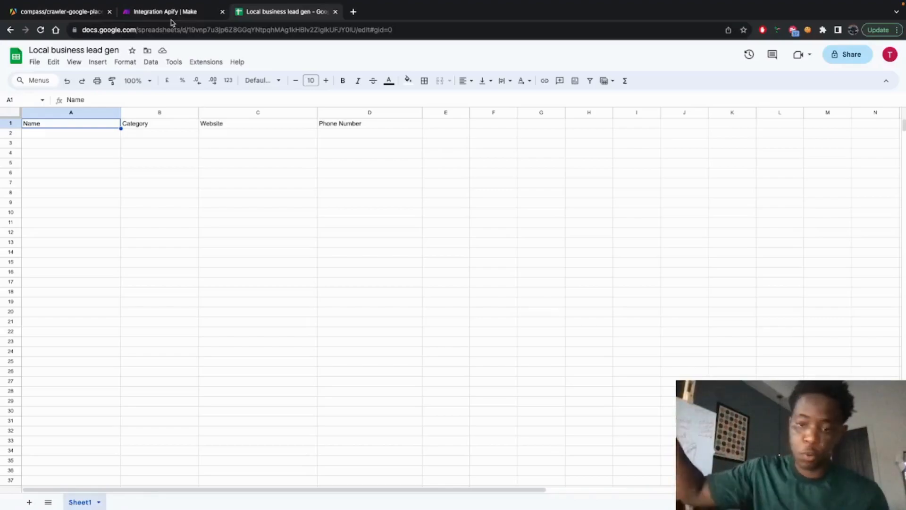
mouse_move(462, 129)
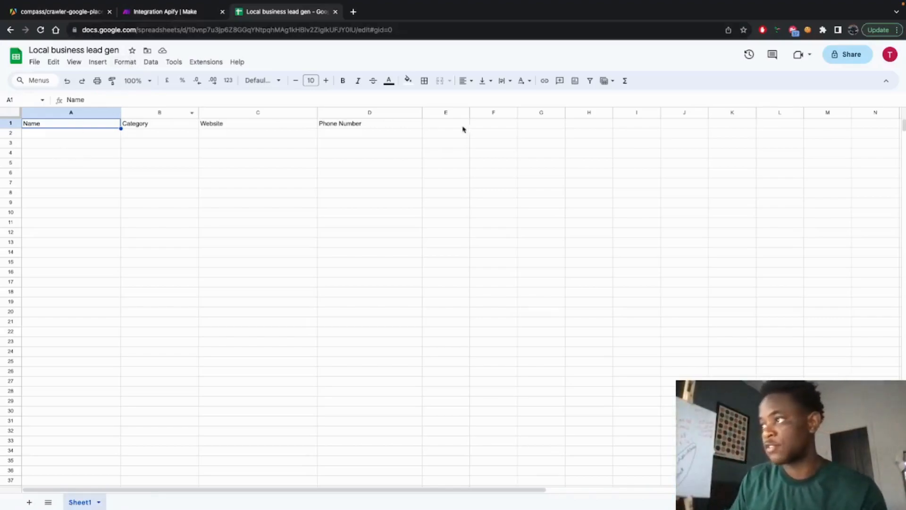
mouse_move(178, 271)
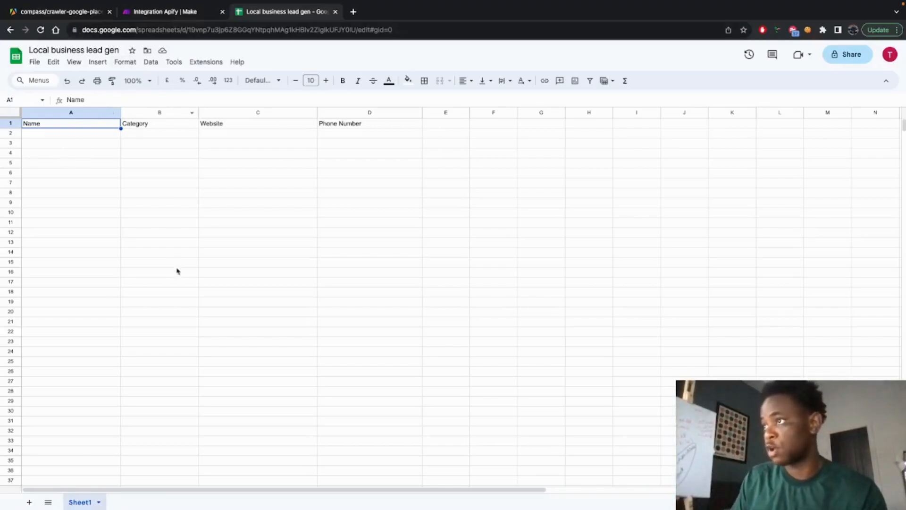
click(159, 124)
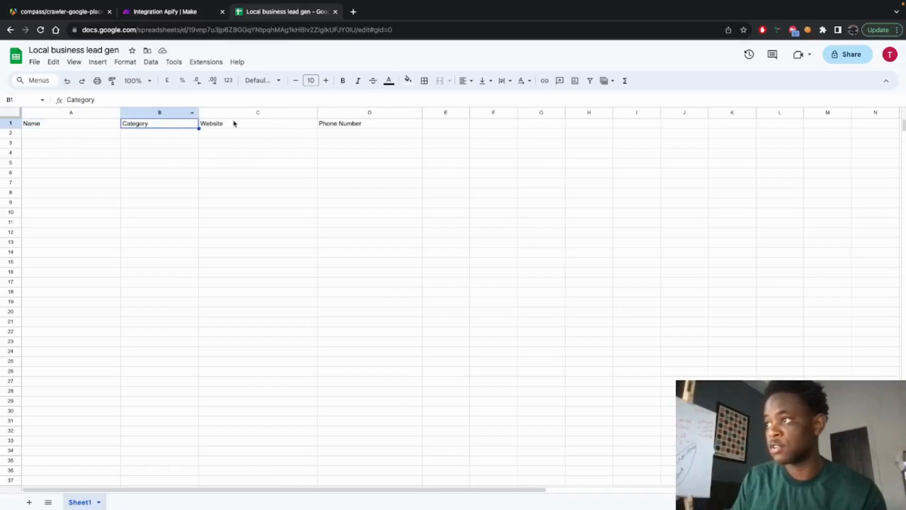
click(167, 12)
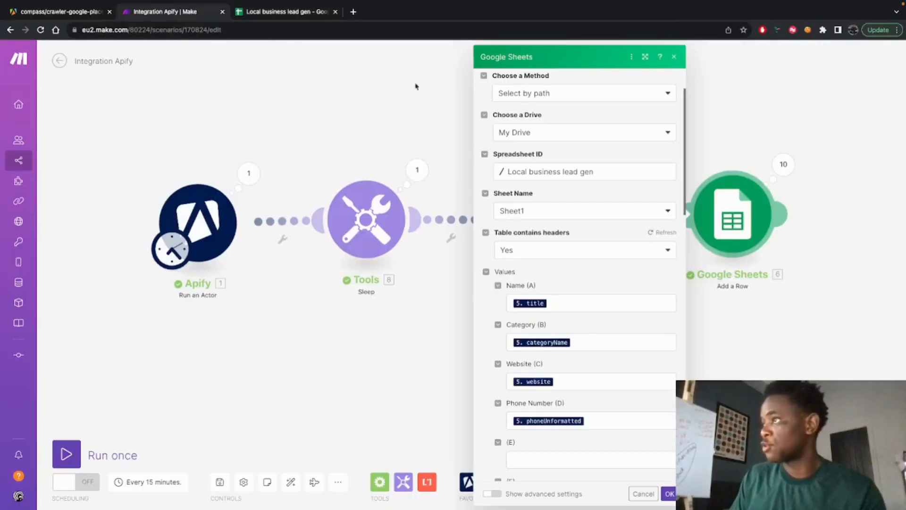
Step: Map 5.title, 5.categoryName, 5.website and 5.phoneUnformatted to columns A–D and save
scroll(down, 3)
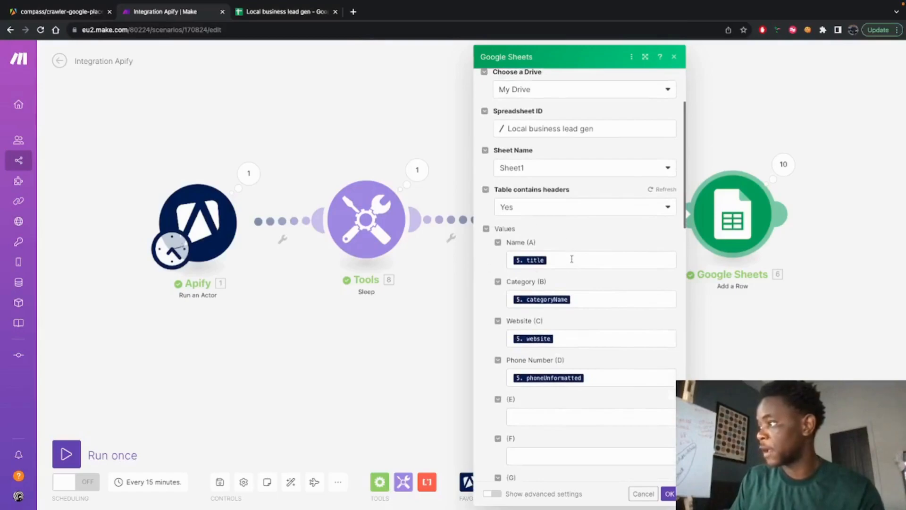
mouse_move(543, 249)
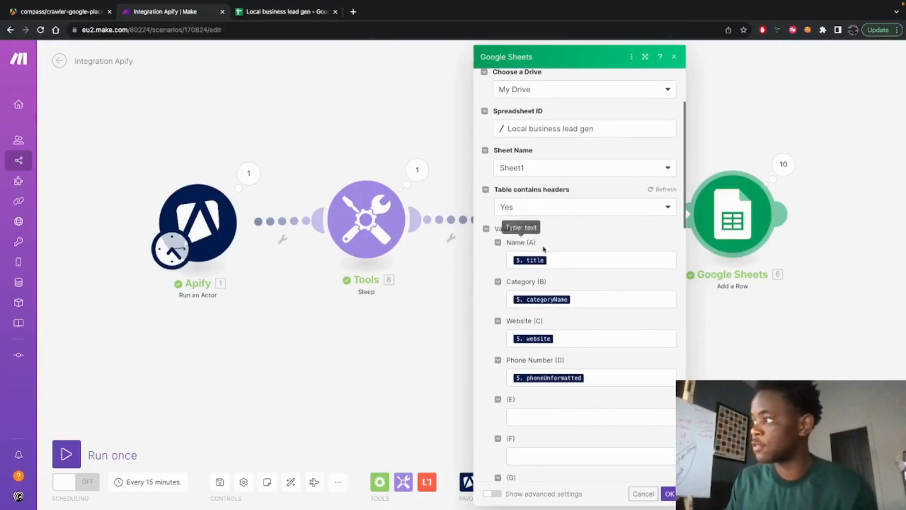
scroll(down, 3)
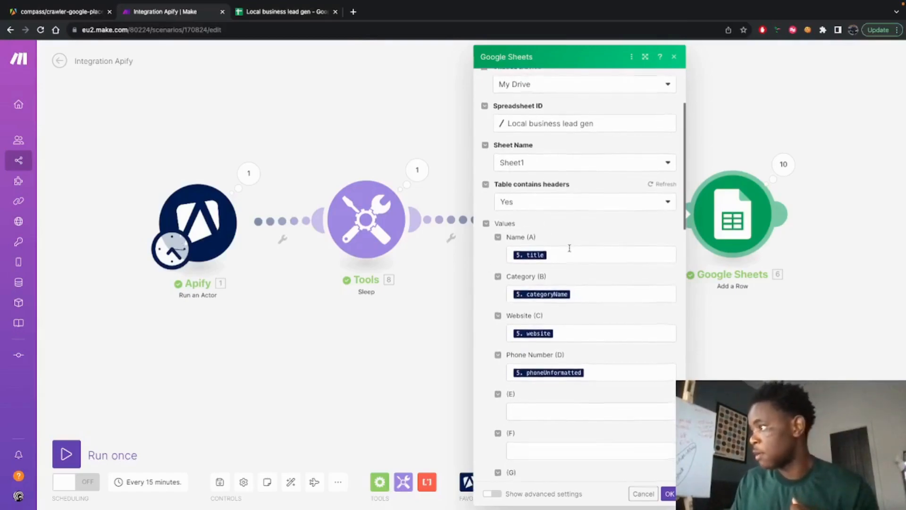
click(589, 255)
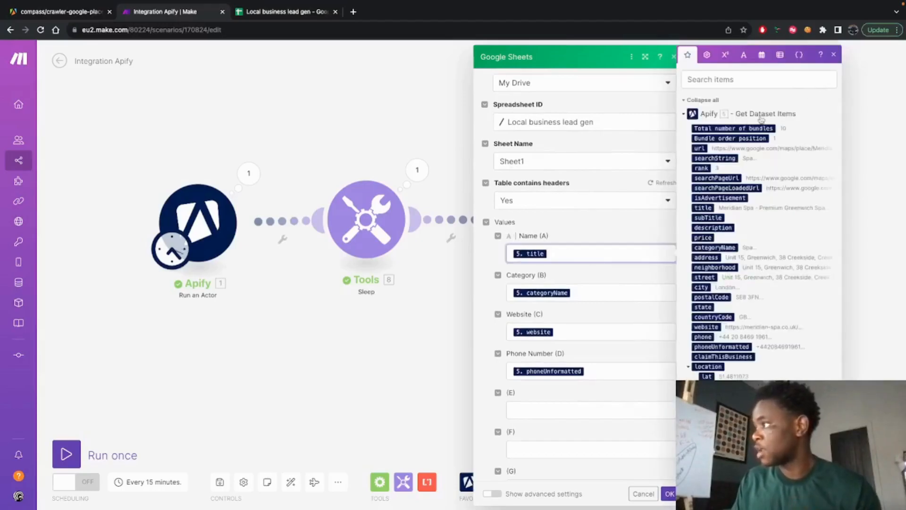
mouse_move(715, 334)
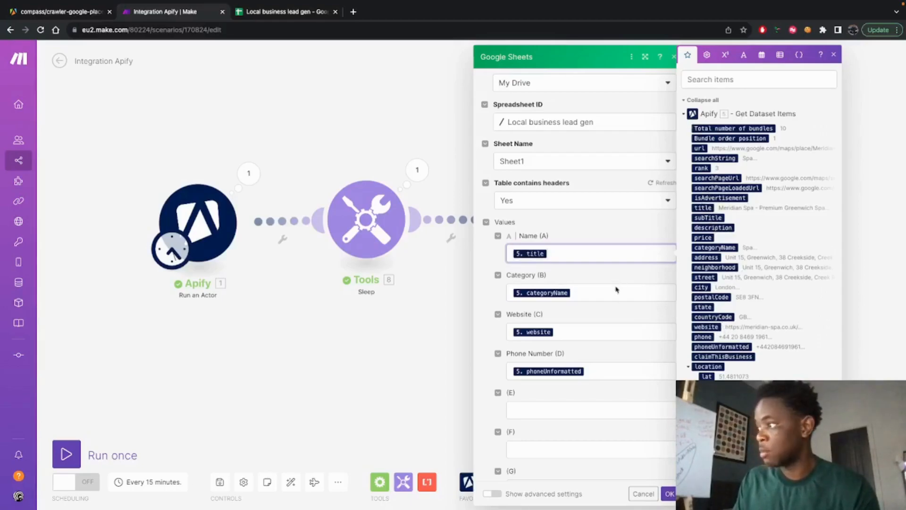
click(589, 293)
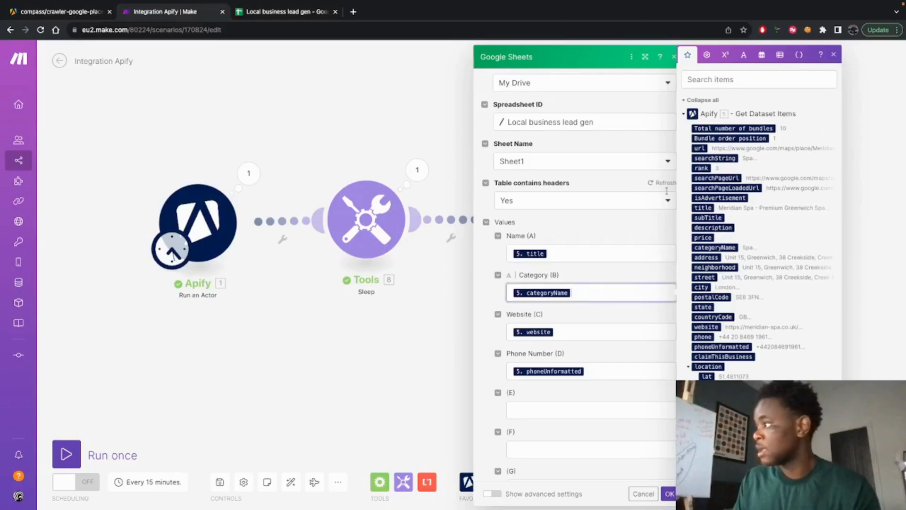
mouse_move(568, 325)
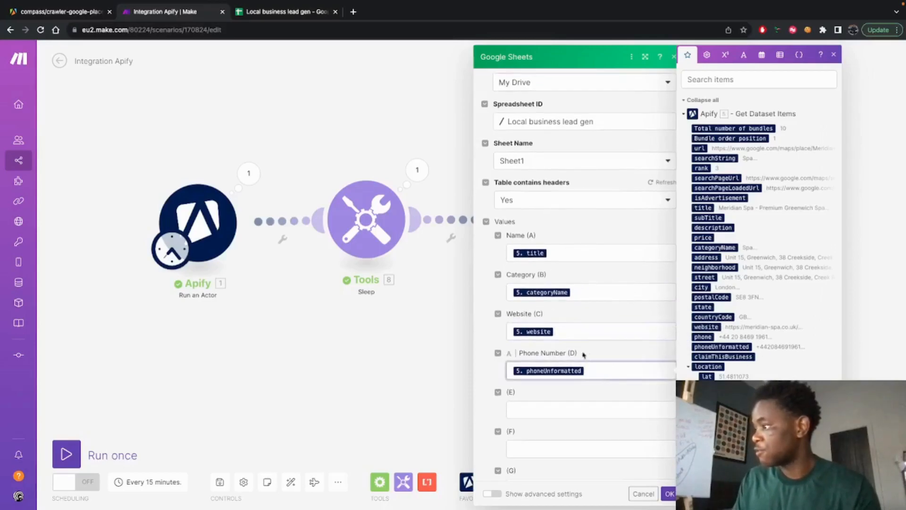
scroll(down, 3)
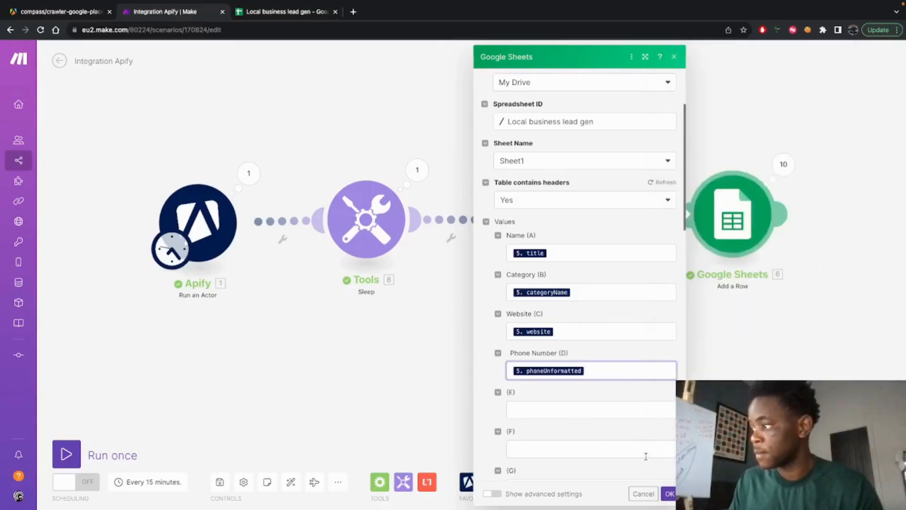
click(669, 494)
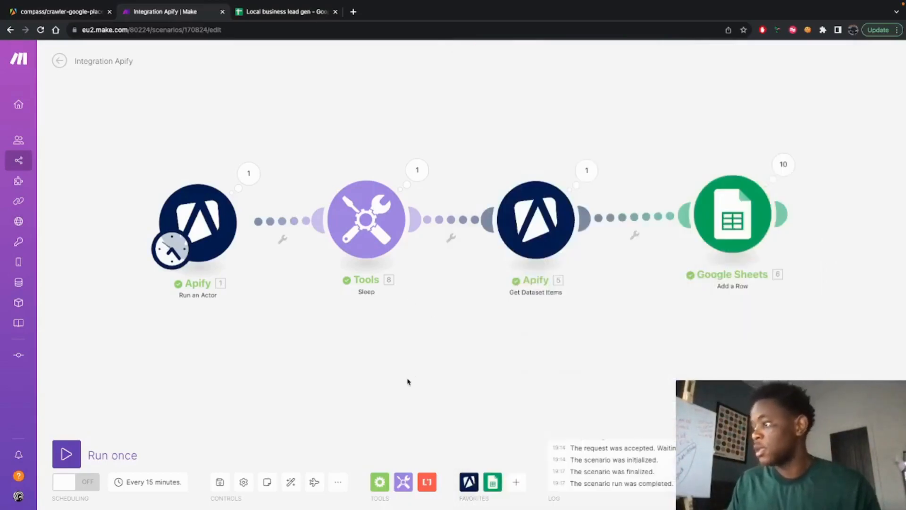
Step: Run the scenario once and check the Google Maps Scraper page in Apify
click(66, 455)
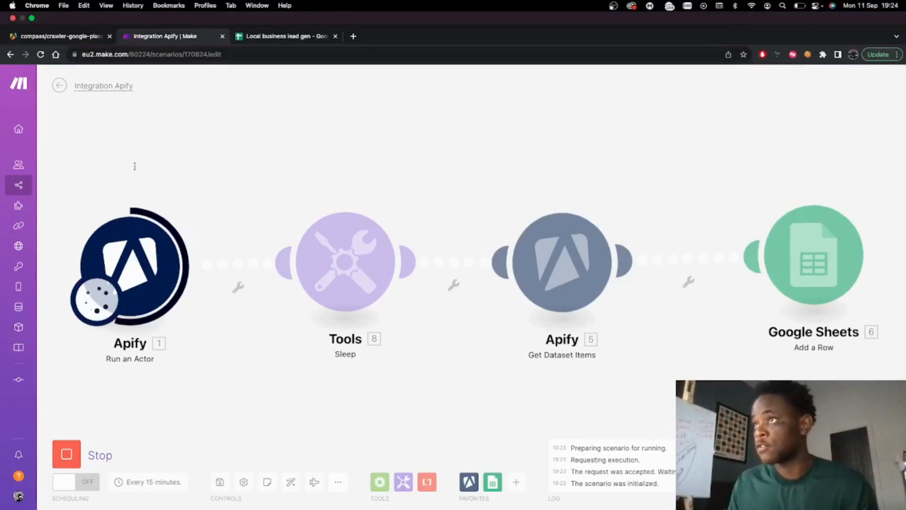
click(58, 35)
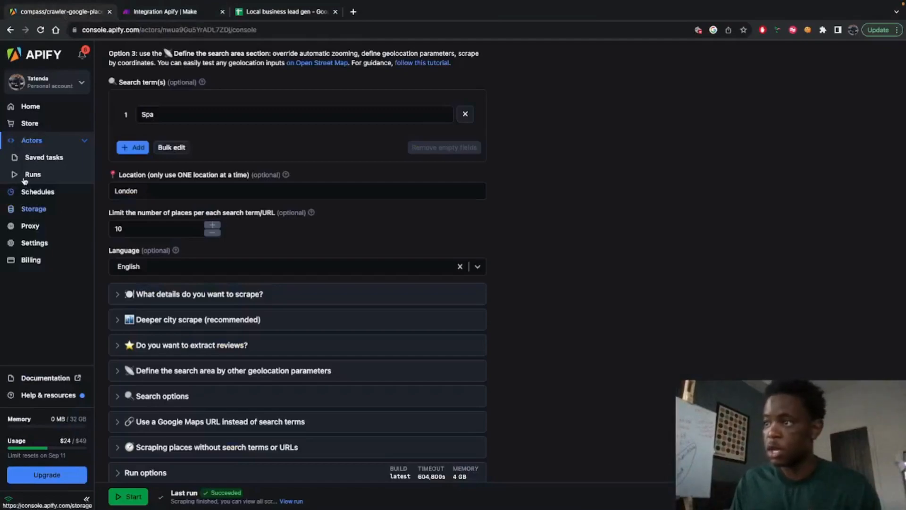
Step: View the Make-triggered Google Maps Scraper run in progress, then return to Make
click(32, 174)
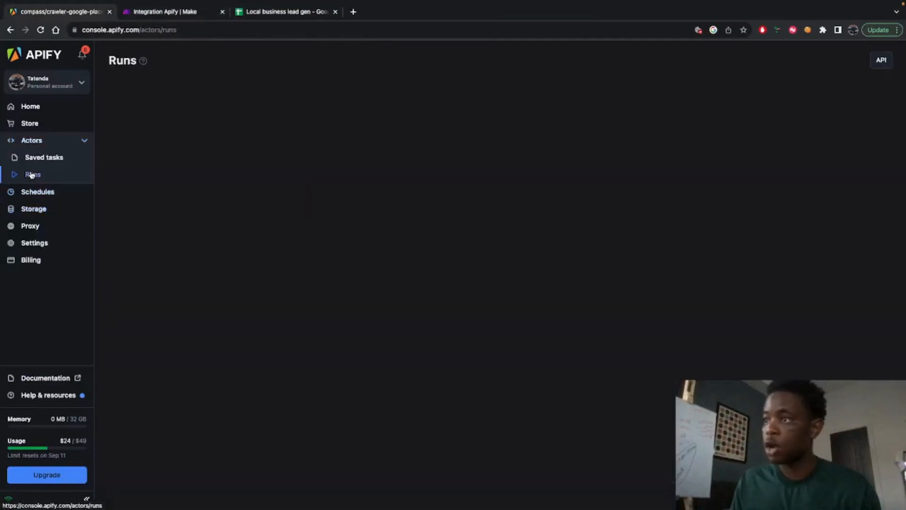
click(33, 174)
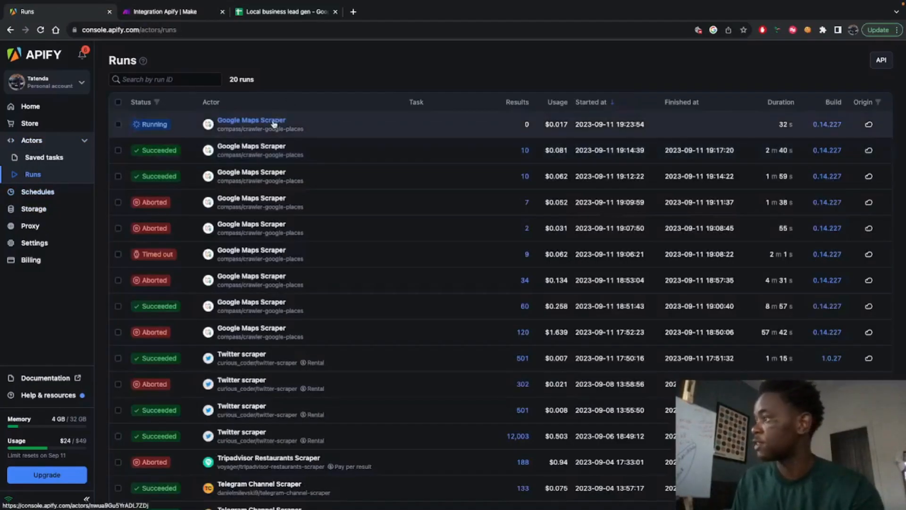
click(250, 121)
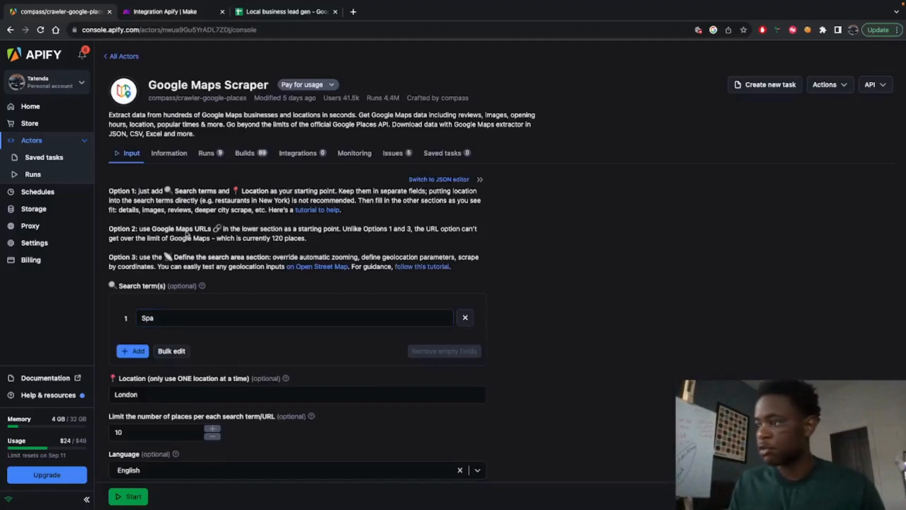
click(128, 496)
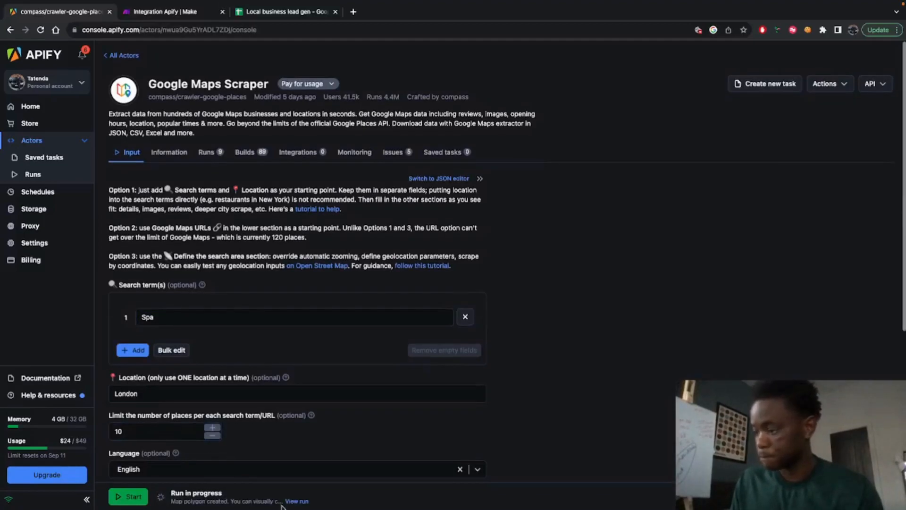
click(296, 501)
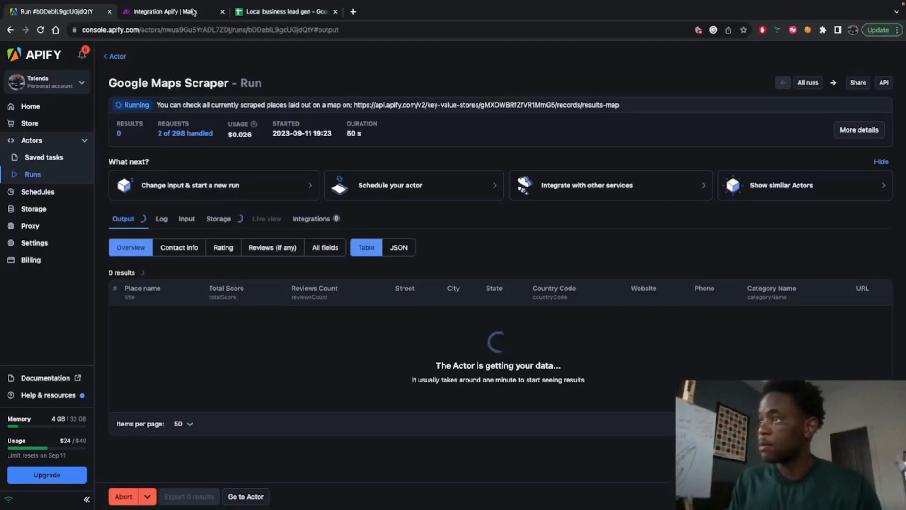
click(170, 12)
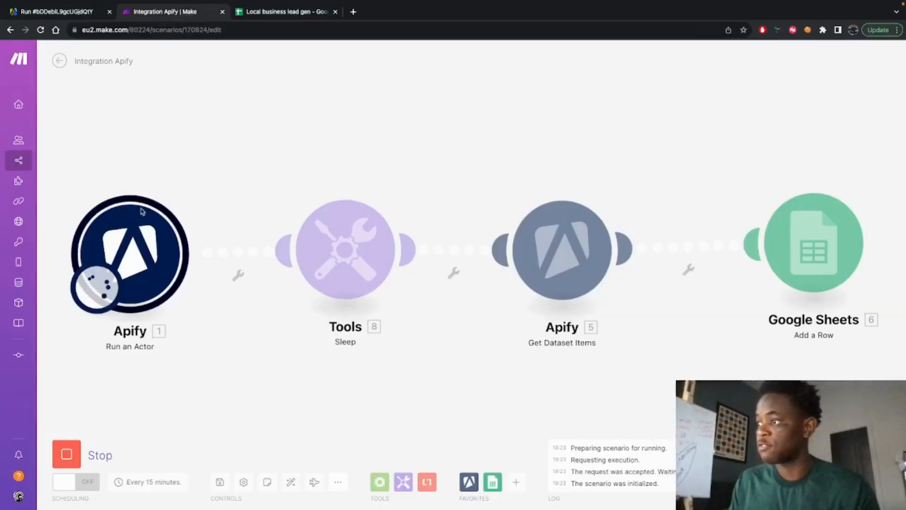
mouse_move(234, 269)
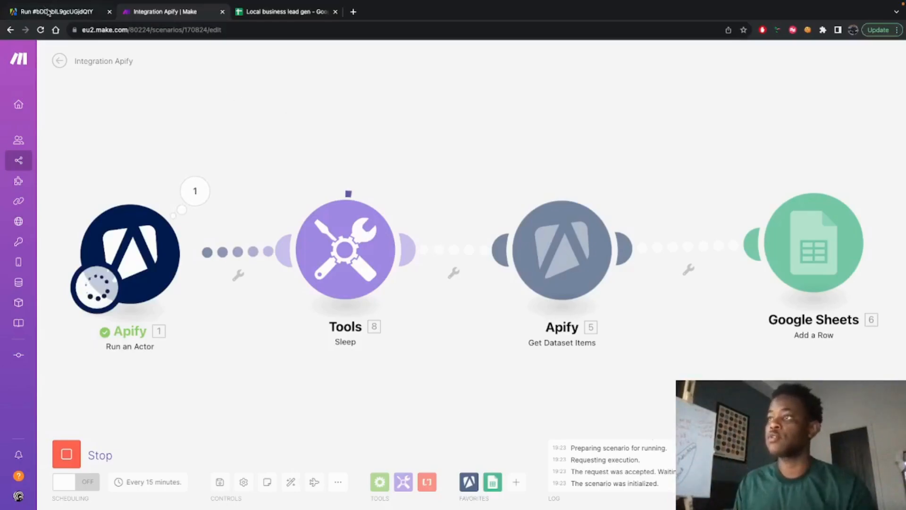
Step: After Run an Actor completes and Sleep starts, view the Apify run's five results
click(55, 11)
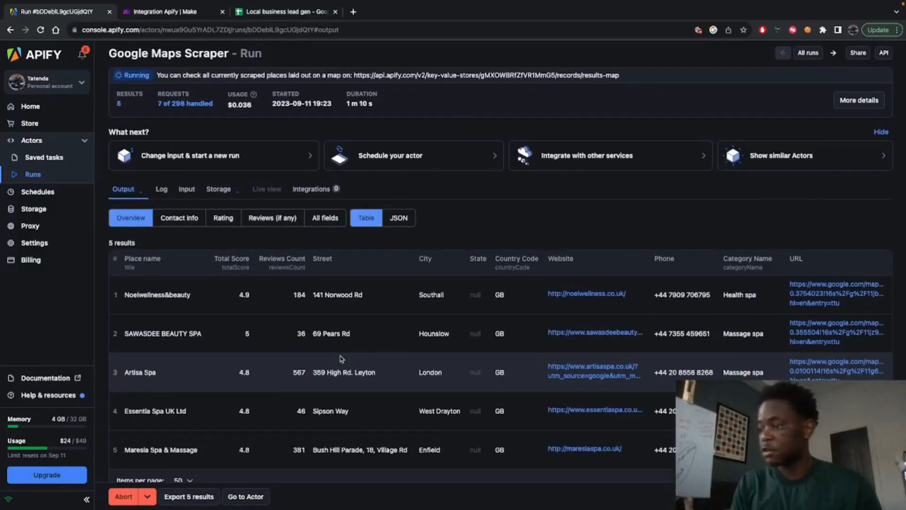
Step: Follow the Apify run's output until it lists 10 London spa results
scroll(down, 3)
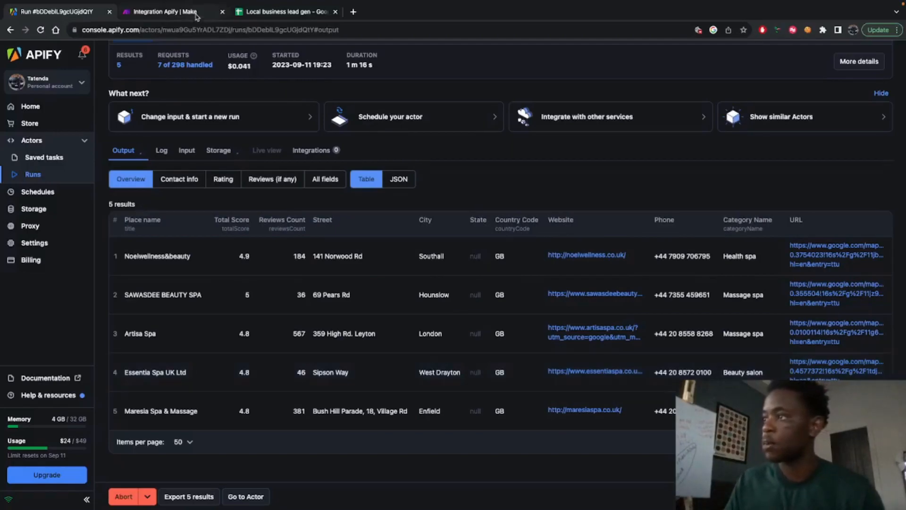
click(168, 12)
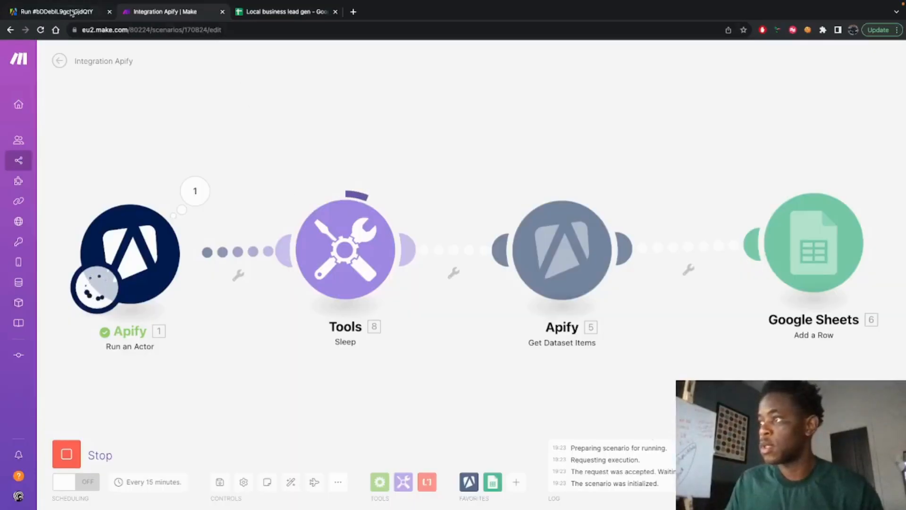
click(55, 11)
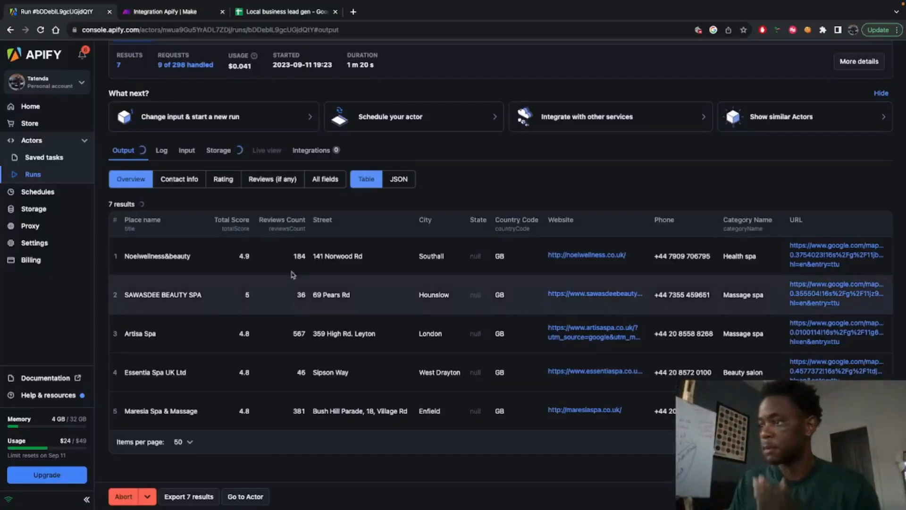
scroll(down, 3)
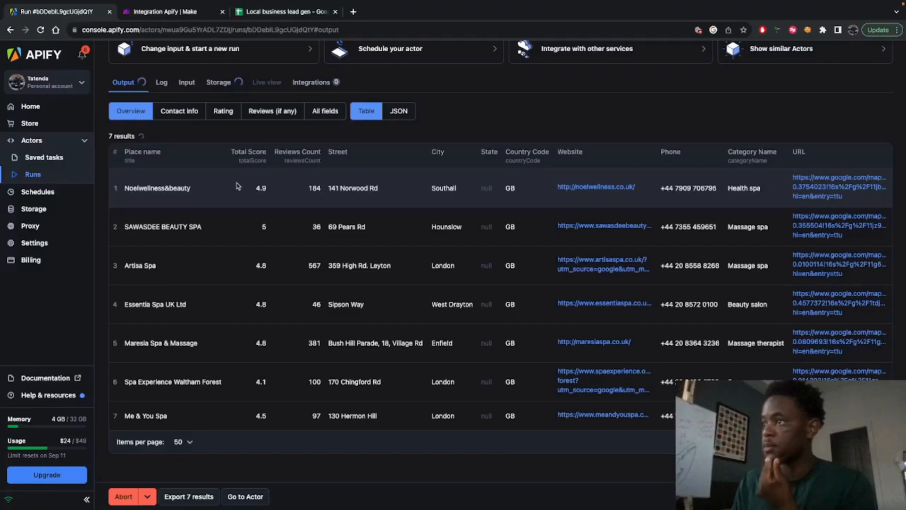
mouse_move(234, 189)
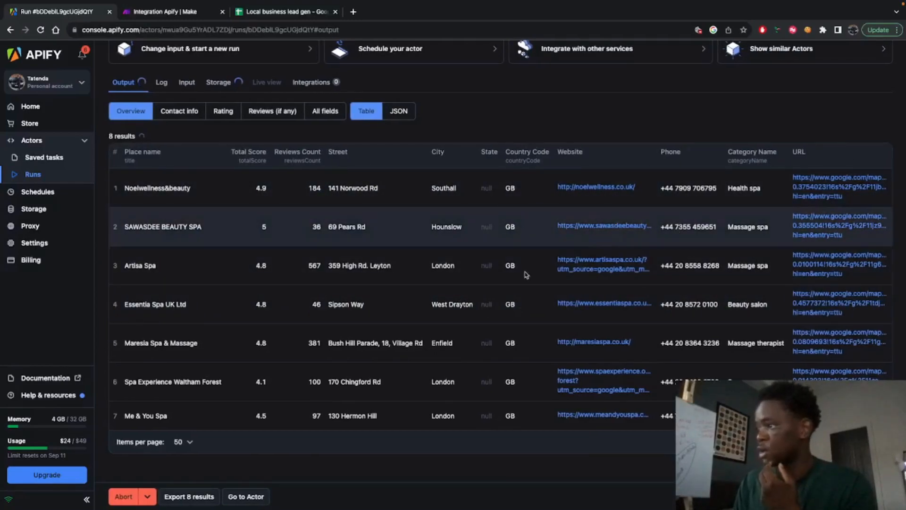
scroll(down, 3)
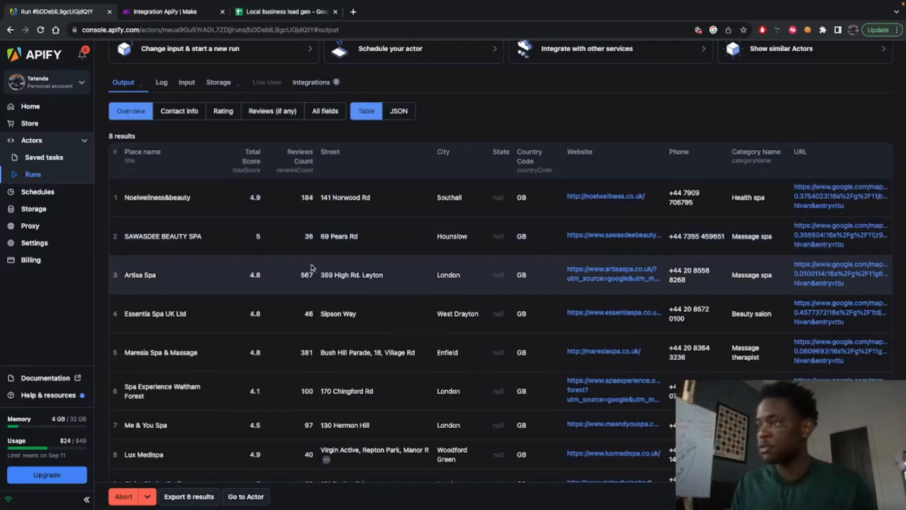
scroll(down, 3)
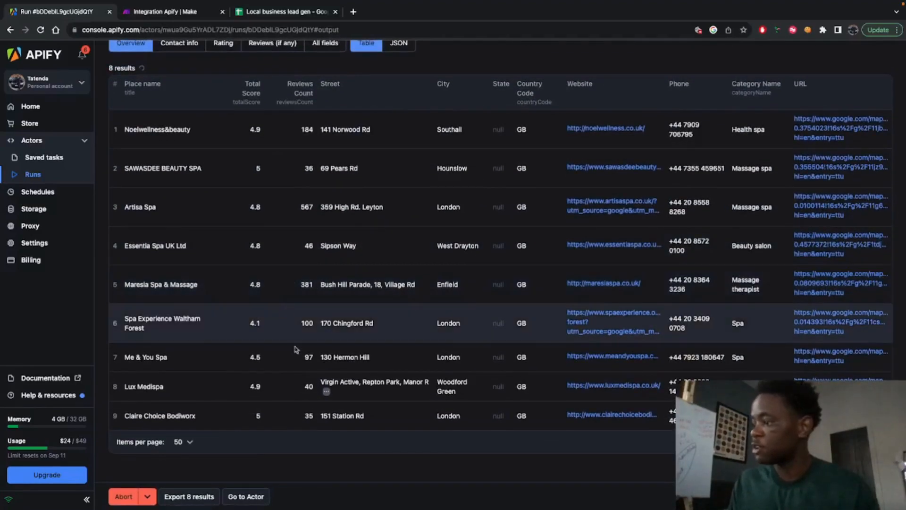
scroll(up, 3)
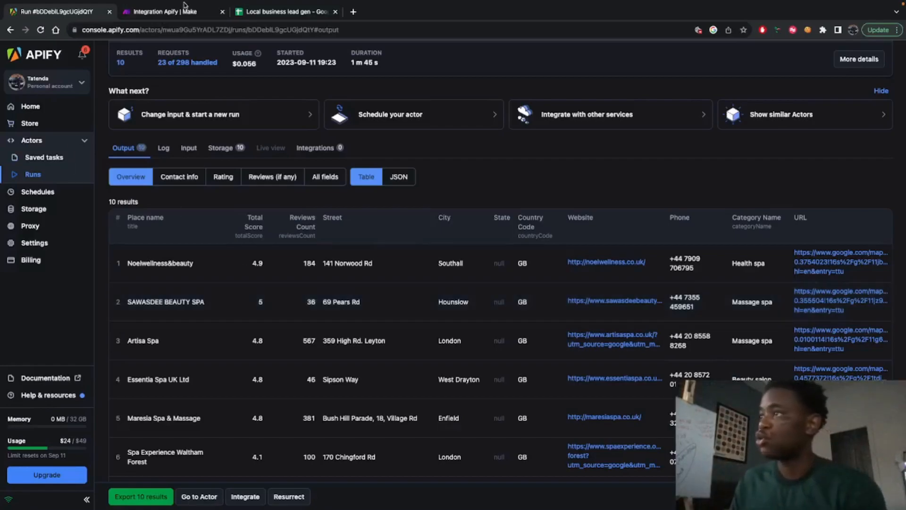
click(168, 12)
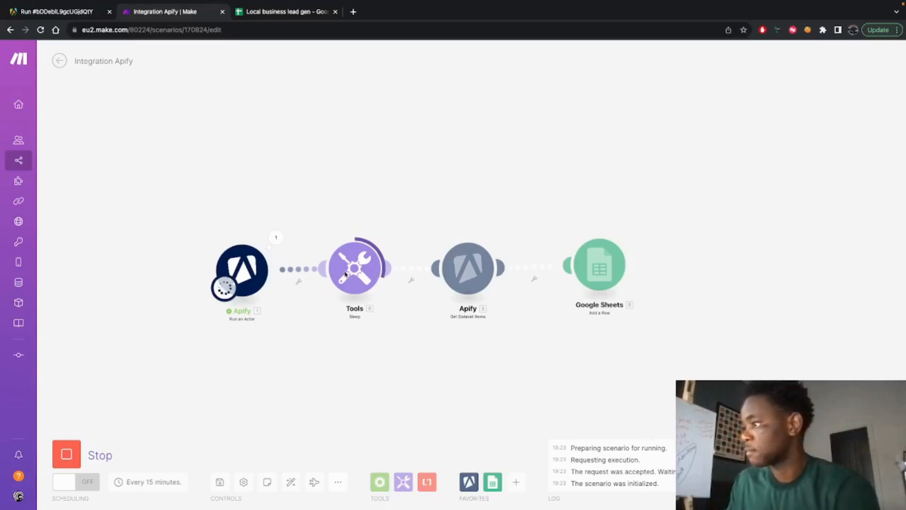
Step: Confirm the Make run finished with 10 Google Sheets bundles, then view the sheet's spa rows
click(284, 11)
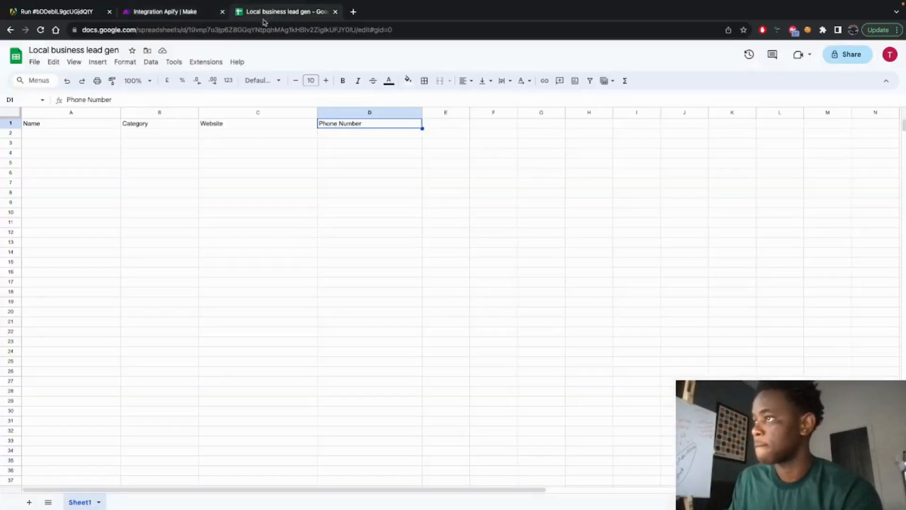
click(168, 11)
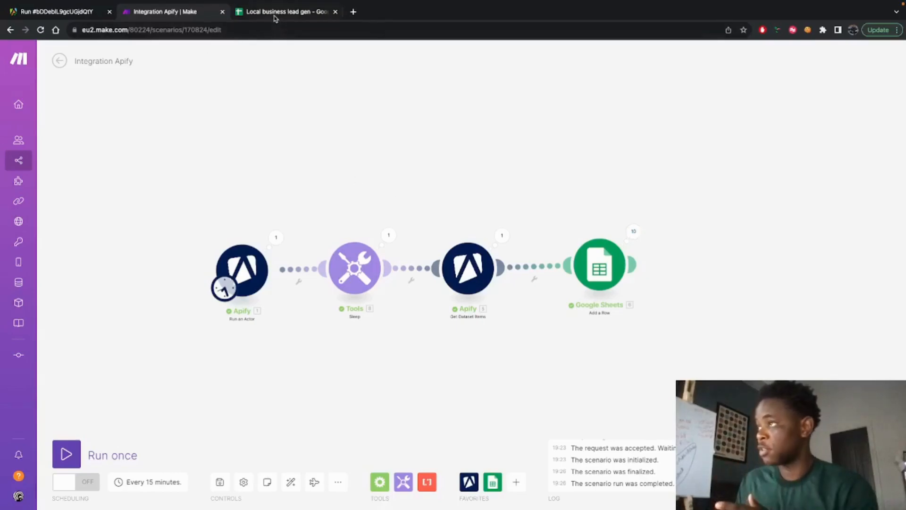
click(284, 11)
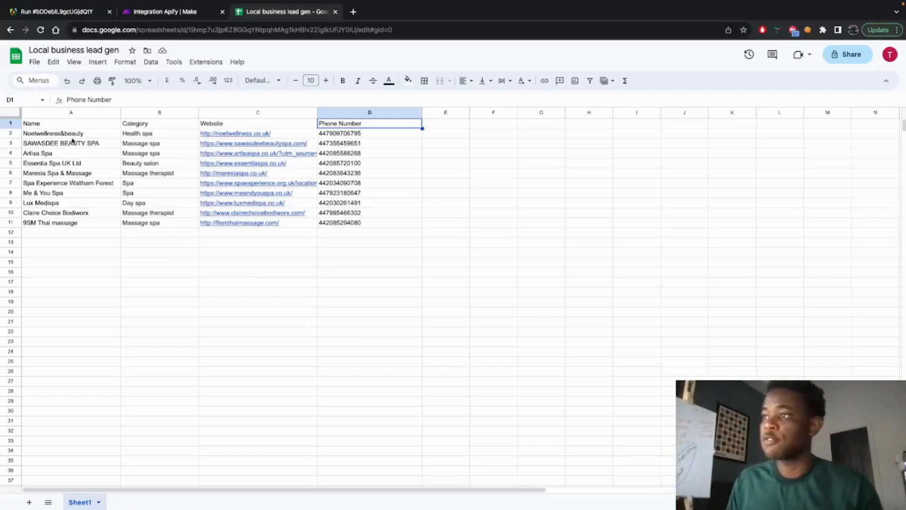
click(70, 222)
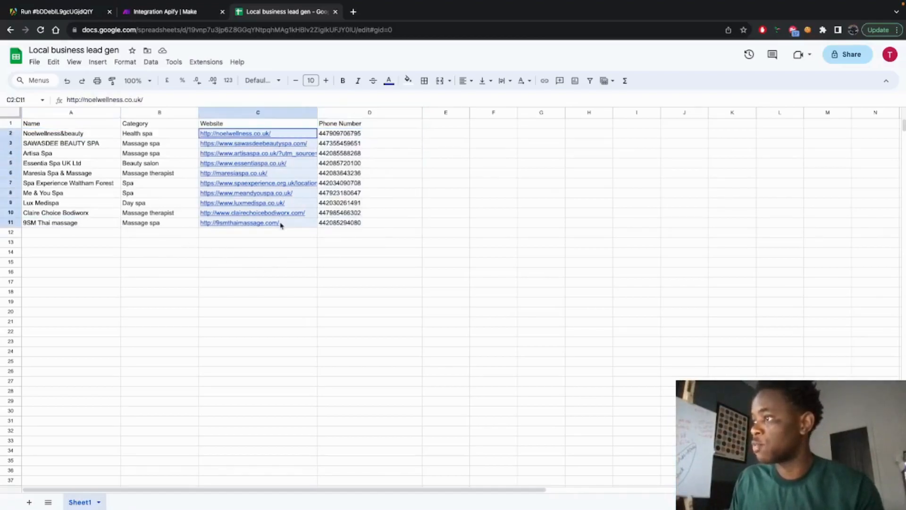
click(159, 242)
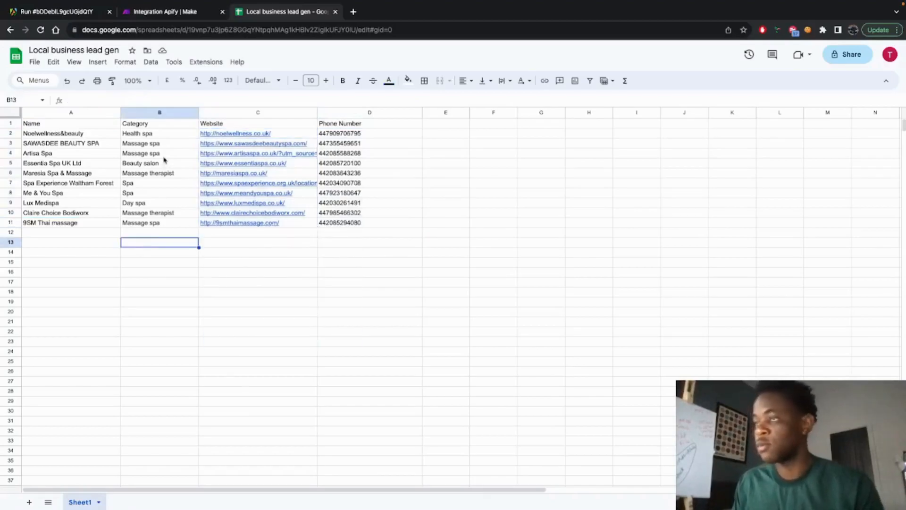